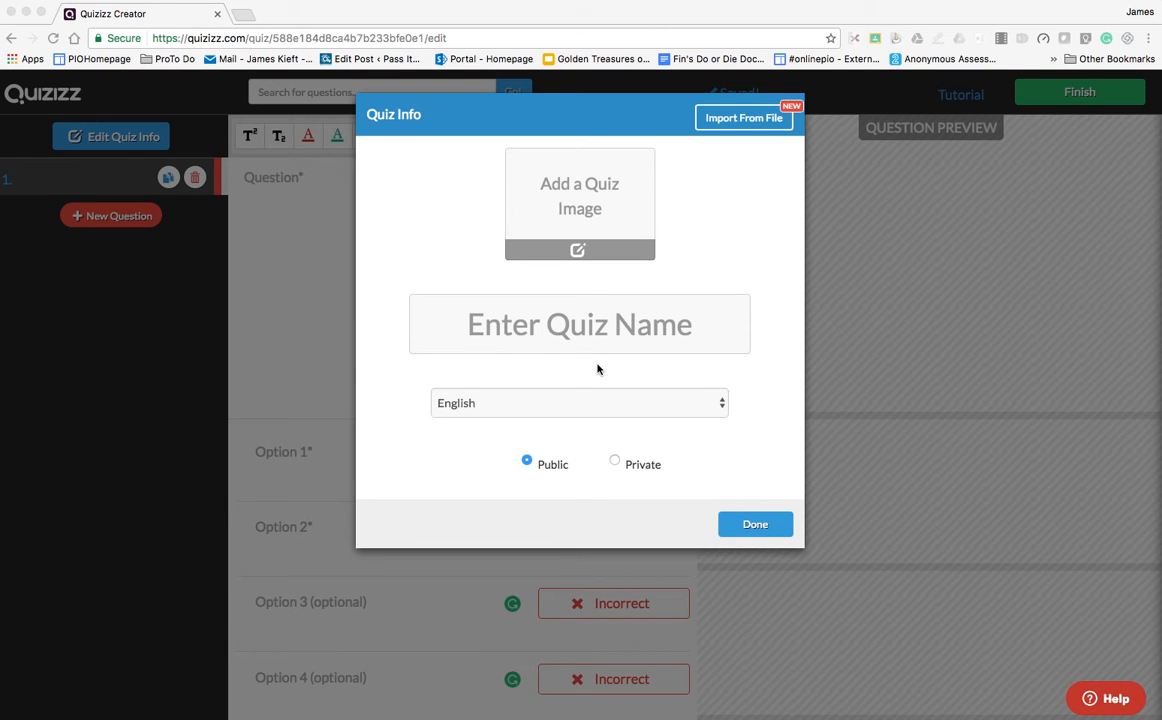
pyautogui.moveTo(545, 330)
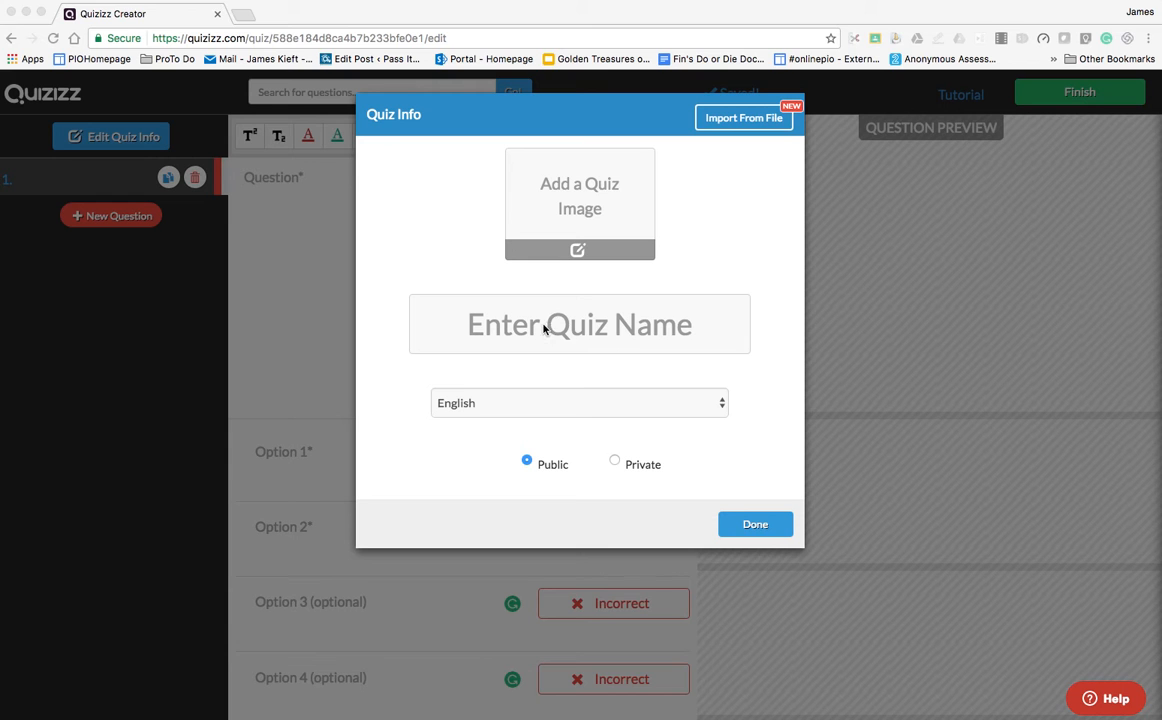
# - Type 'Car logo' as the quiz name, correcting the mistyped letters
pyautogui.click(580, 323)
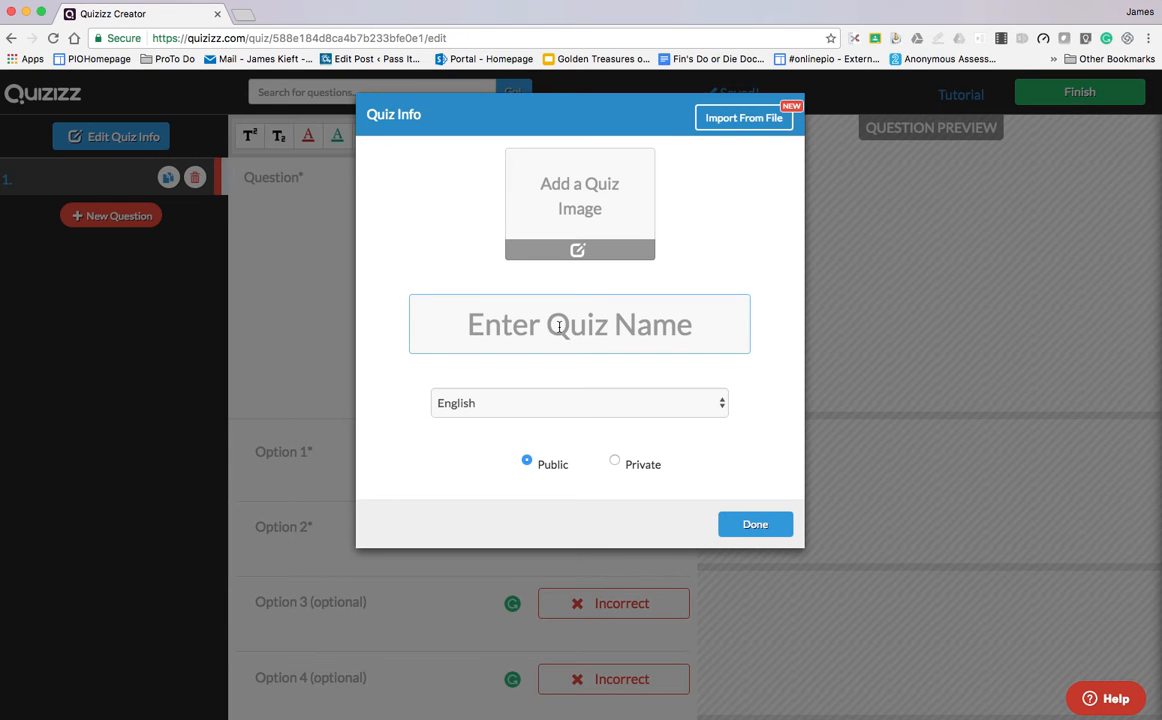
pyautogui.write('Car')
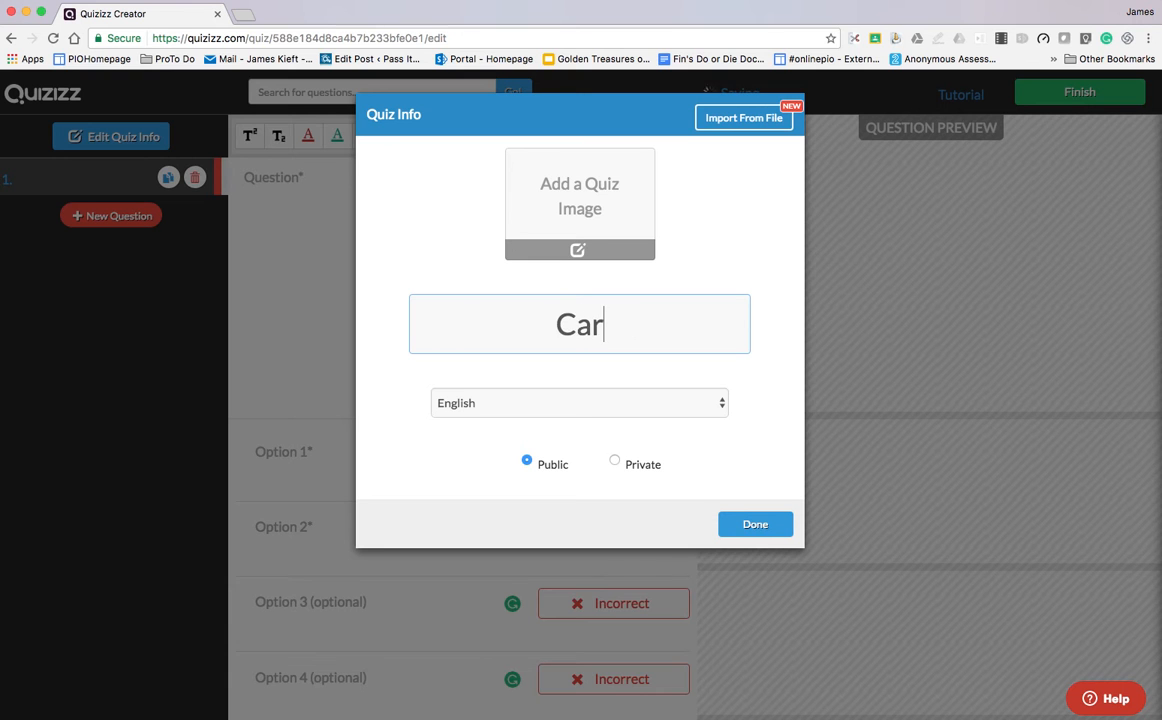
pyautogui.write('lgo')
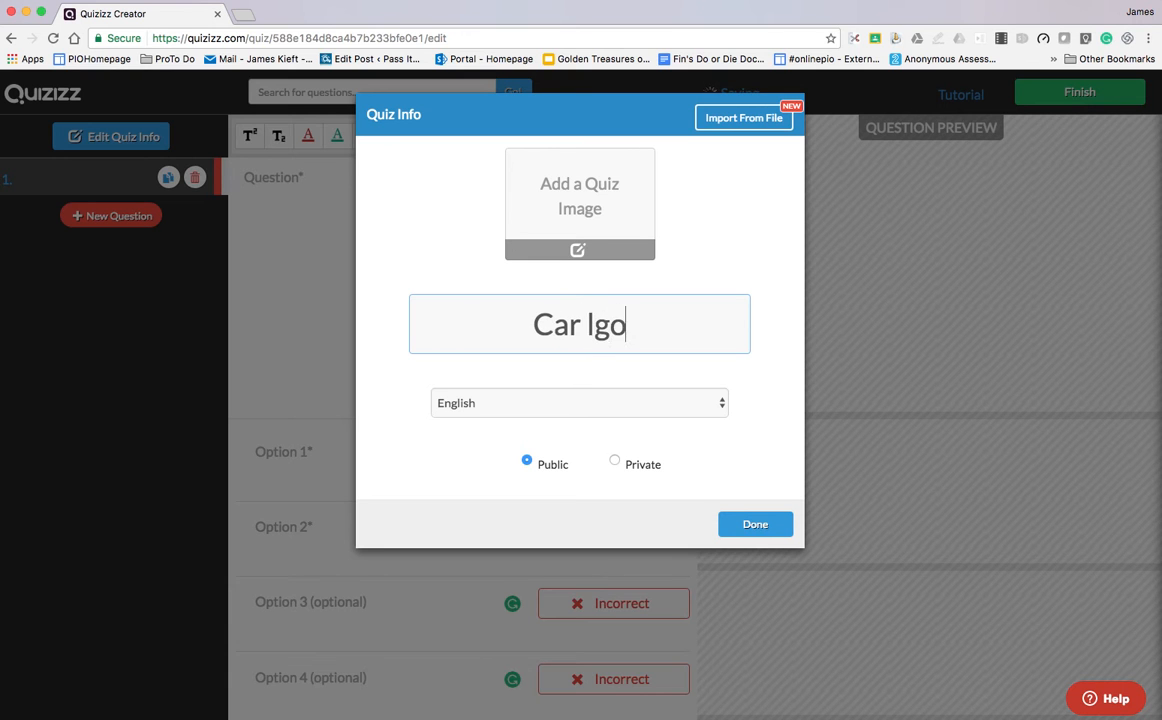
pyautogui.press('Backspace')
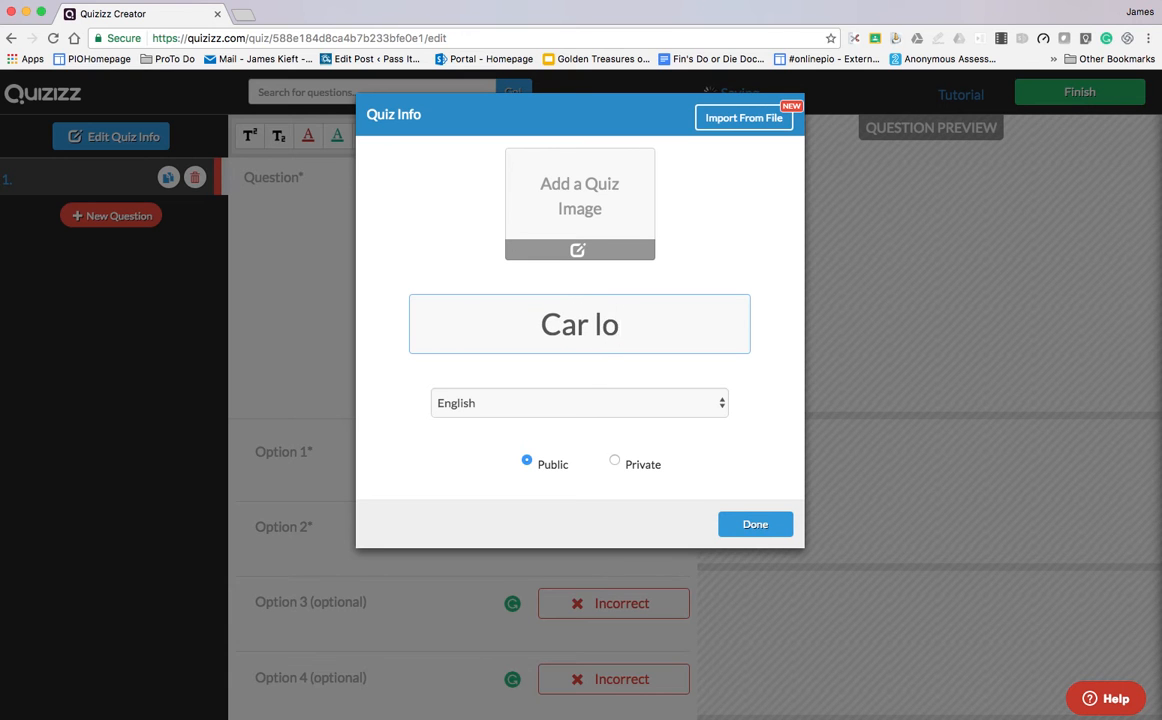
pyautogui.write('go')
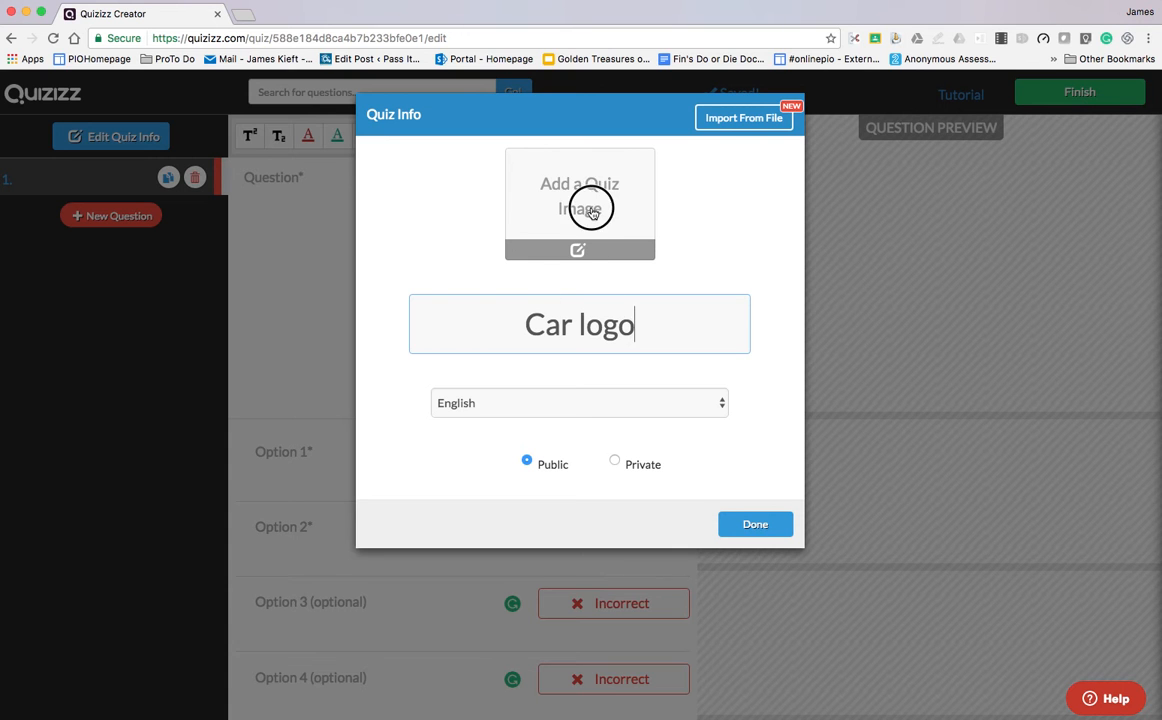
# - Upload Kia.png as the quiz cover image and close the quiz details with Done
pyautogui.click(579, 203)
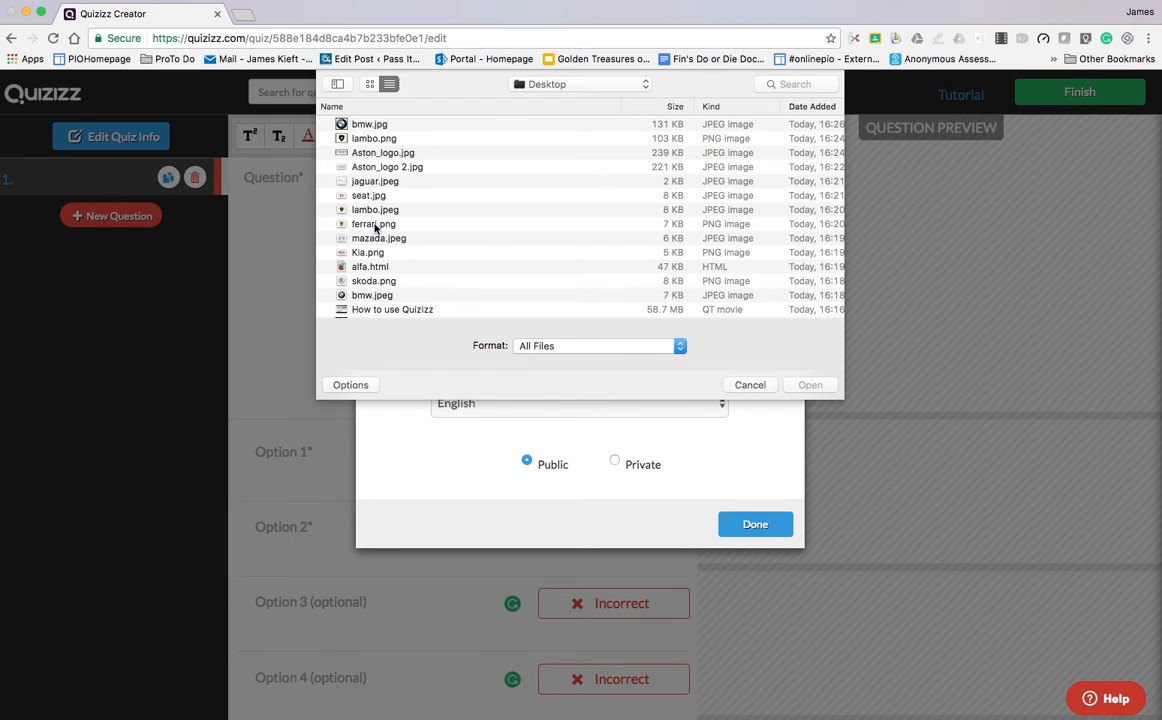
pyautogui.click(367, 252)
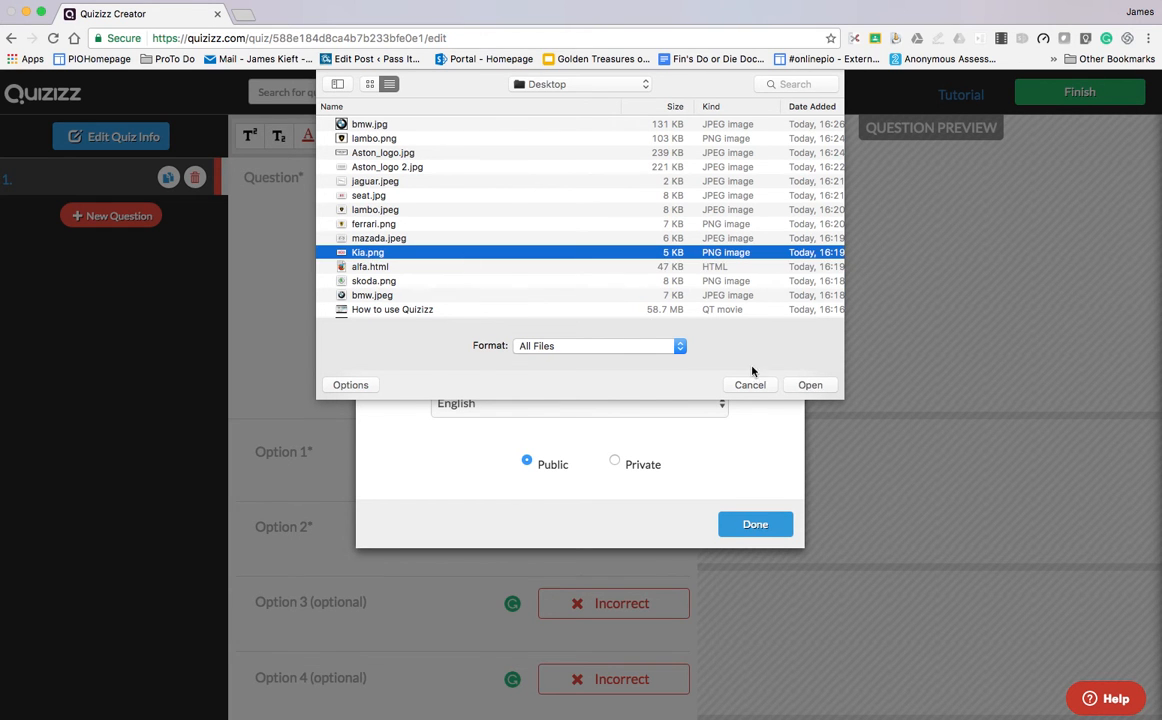
pyautogui.click(810, 385)
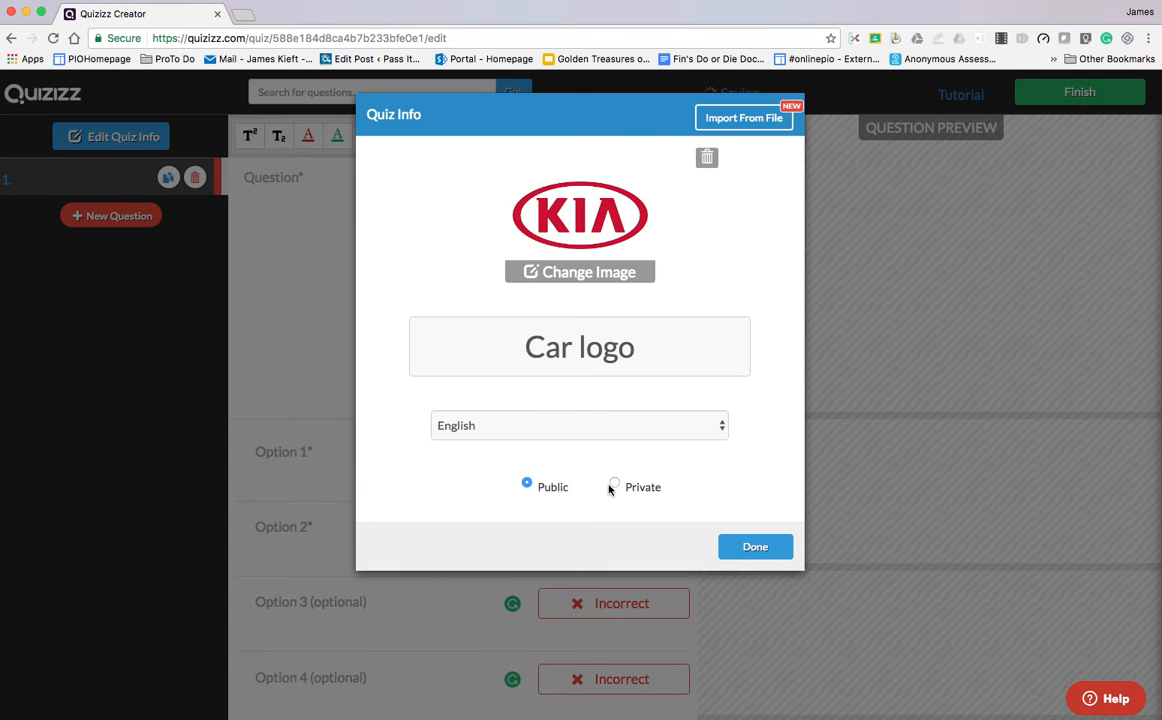
pyautogui.click(755, 546)
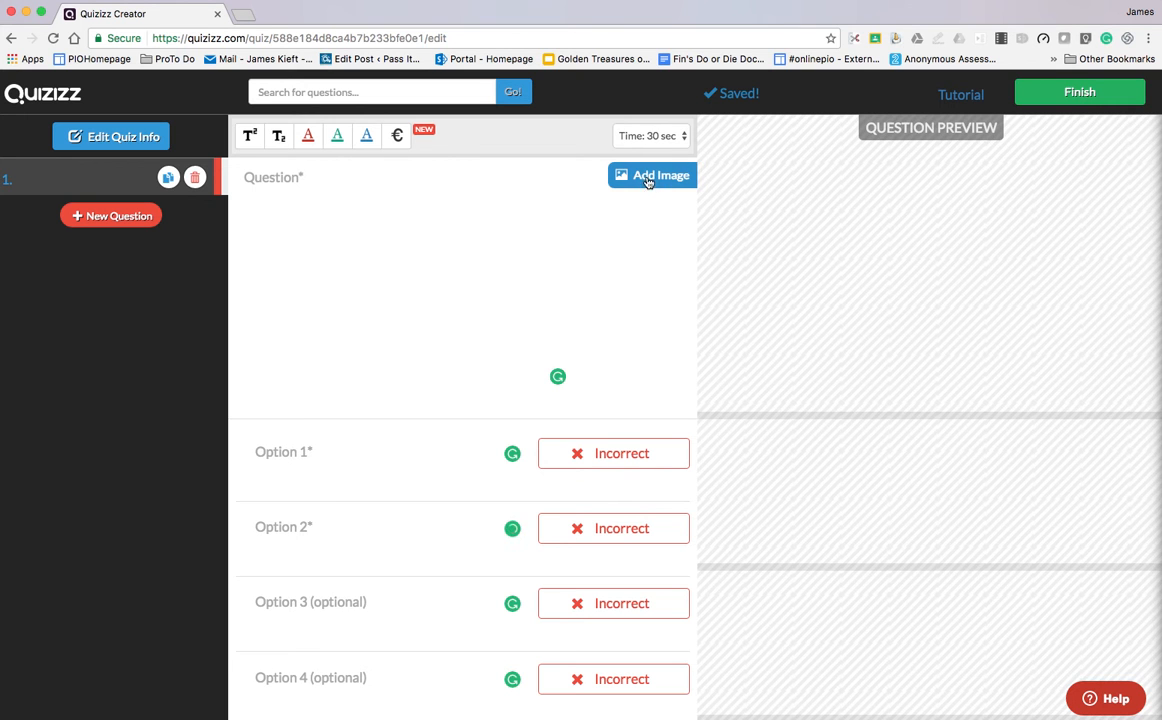
# - Upload bmw.jpg from the computer as question 1's image
pyautogui.click(651, 175)
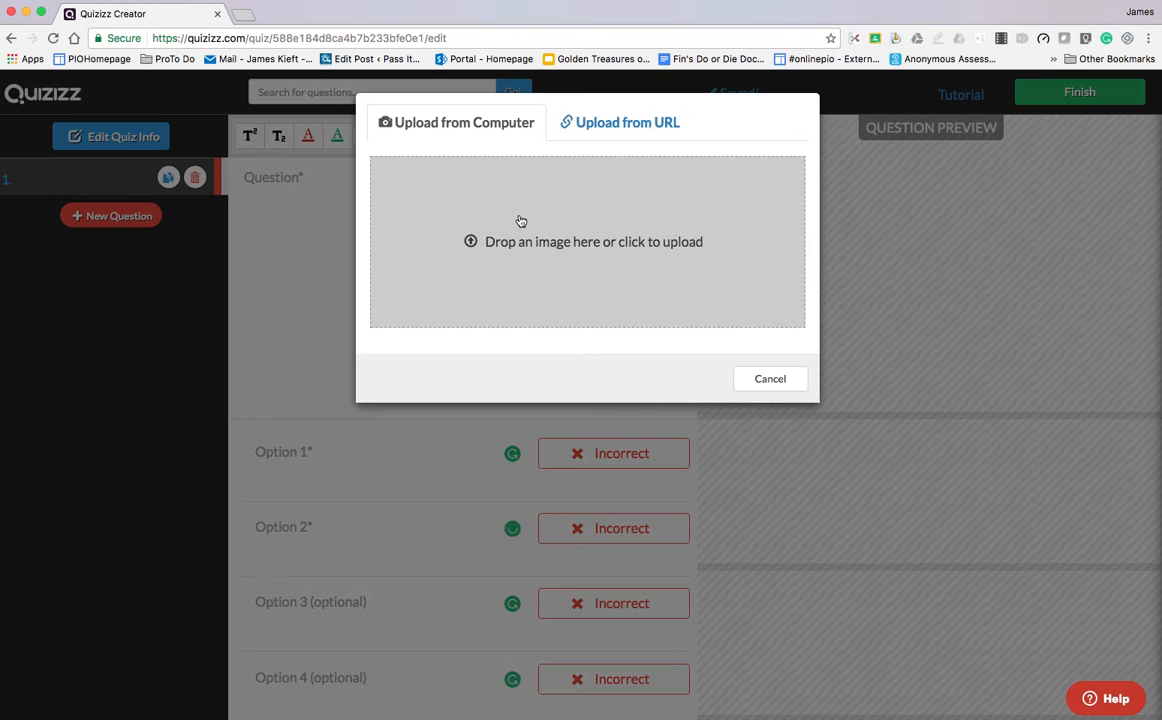
pyautogui.moveTo(573, 245)
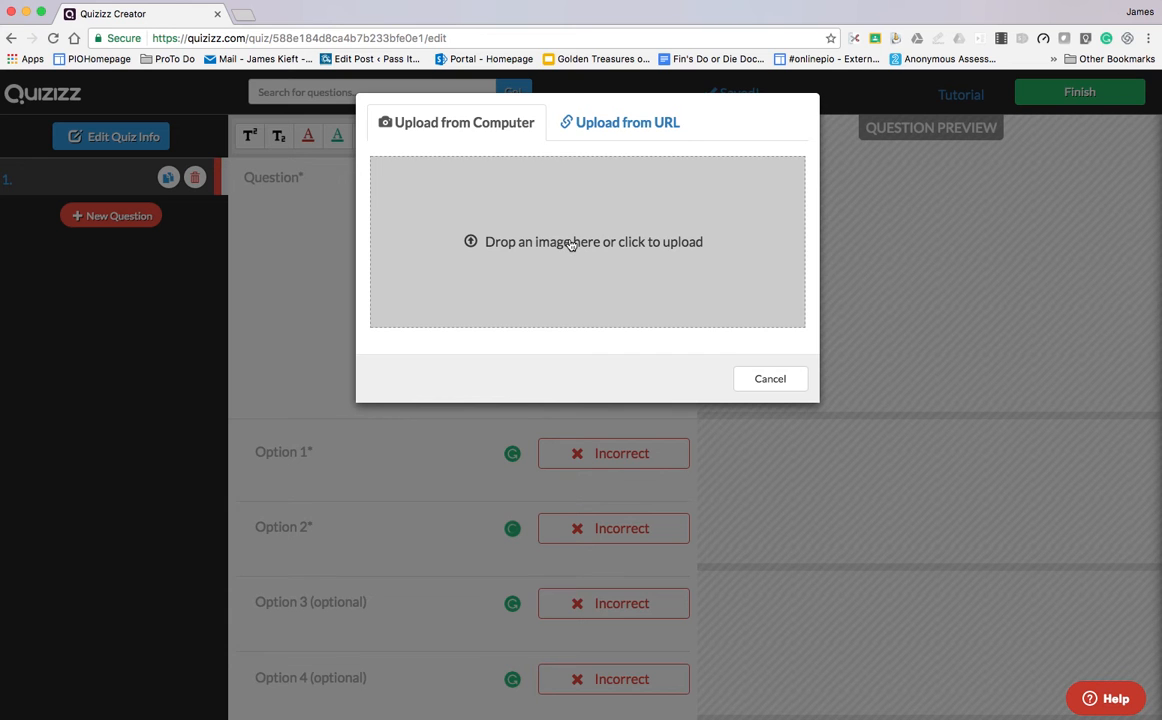
pyautogui.click(588, 241)
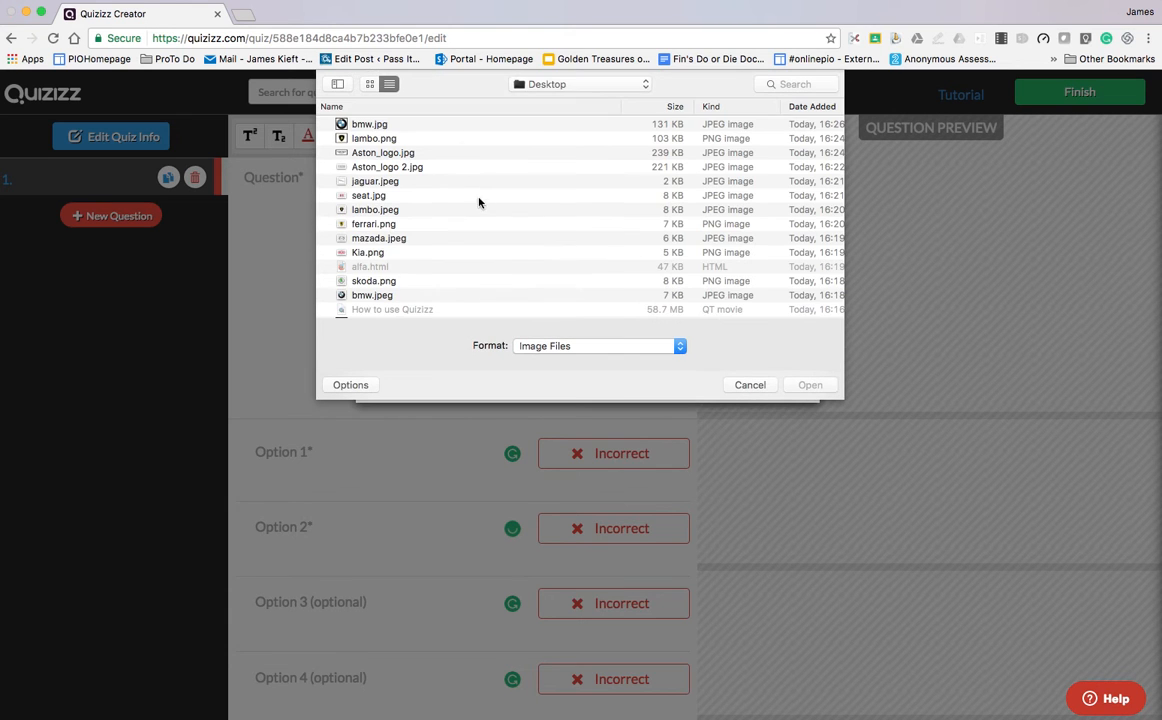
pyautogui.click(370, 124)
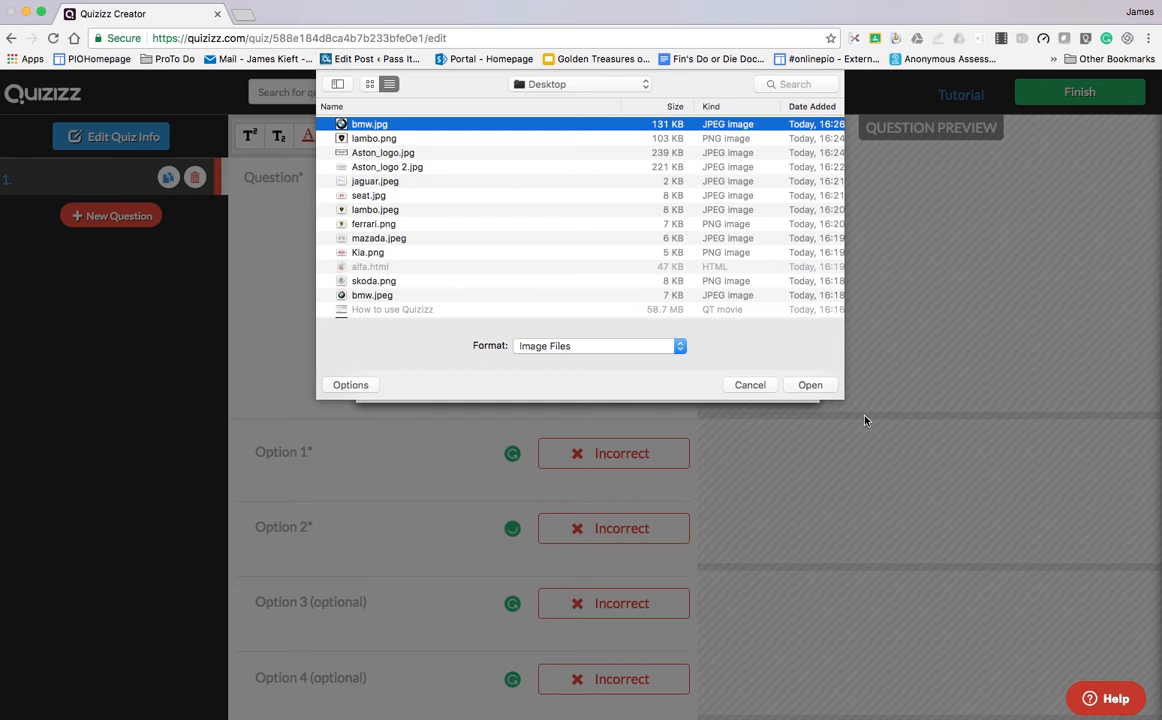
pyautogui.click(810, 385)
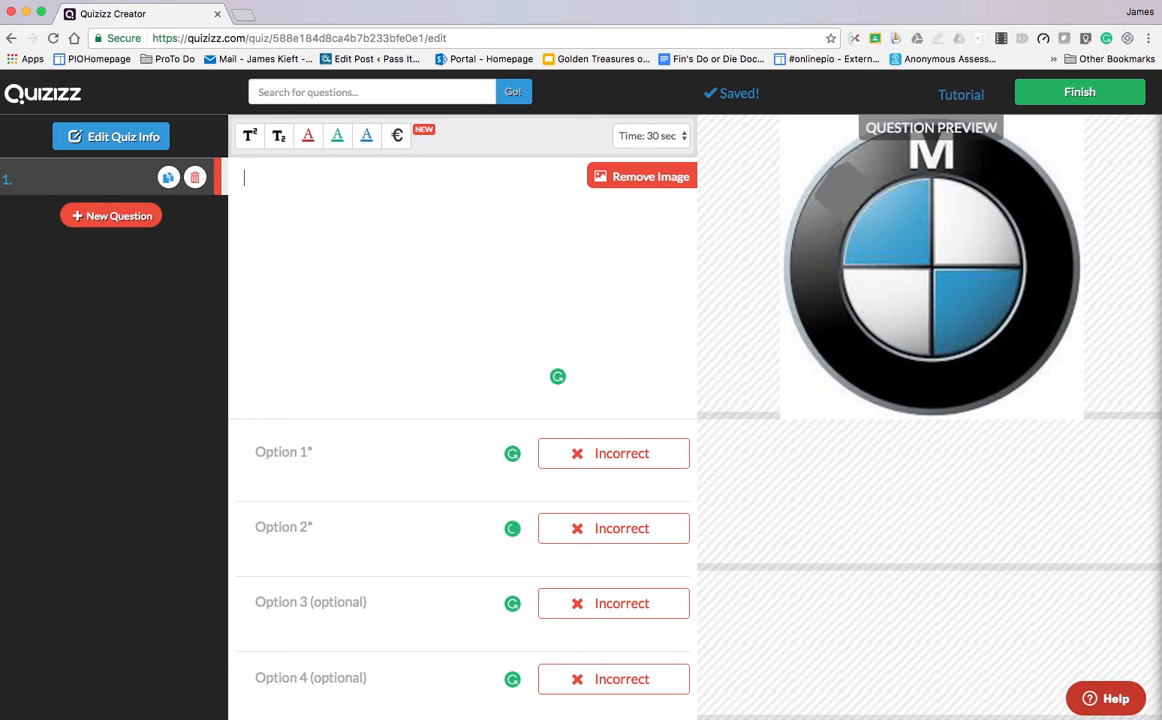
# - Enter 'Which car company has this logo?' as question 1's text
pyautogui.write('Which')
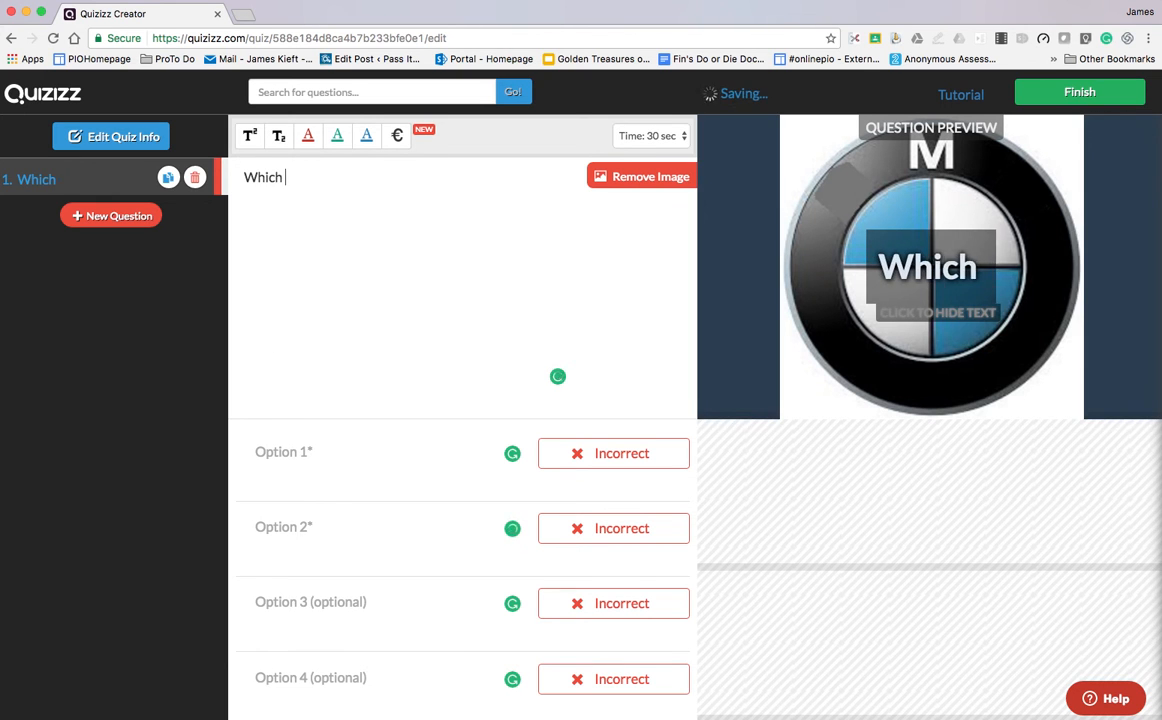
pyautogui.write('car com')
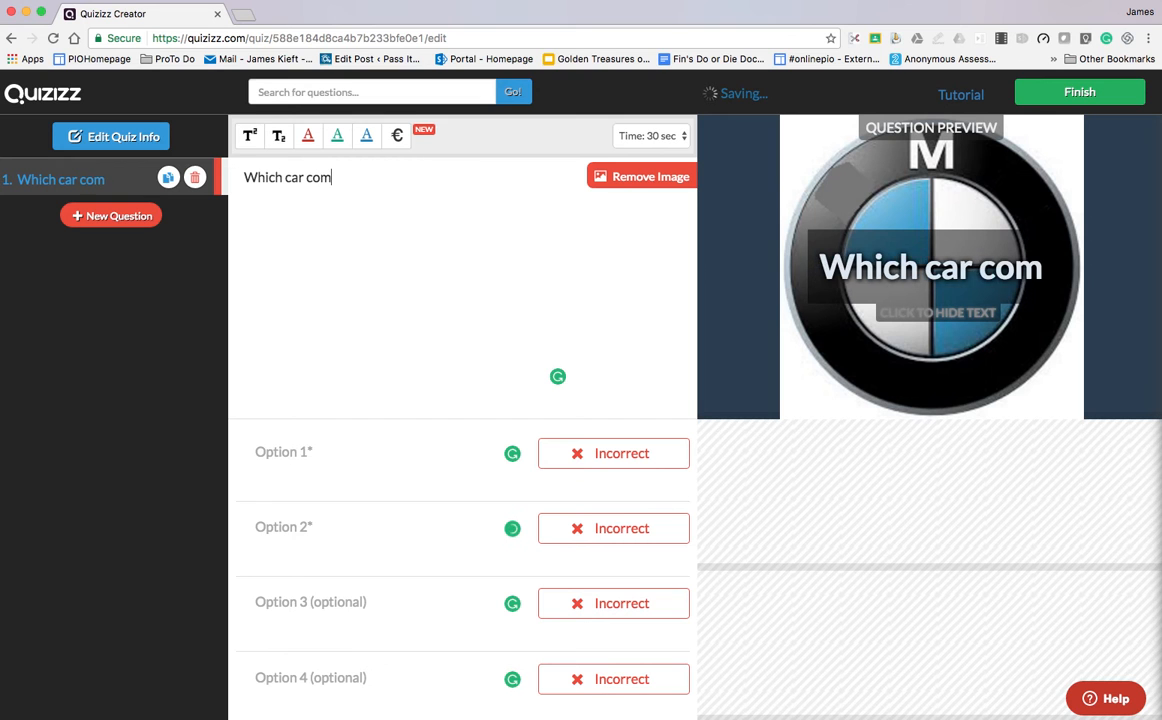
pyautogui.write('pany')
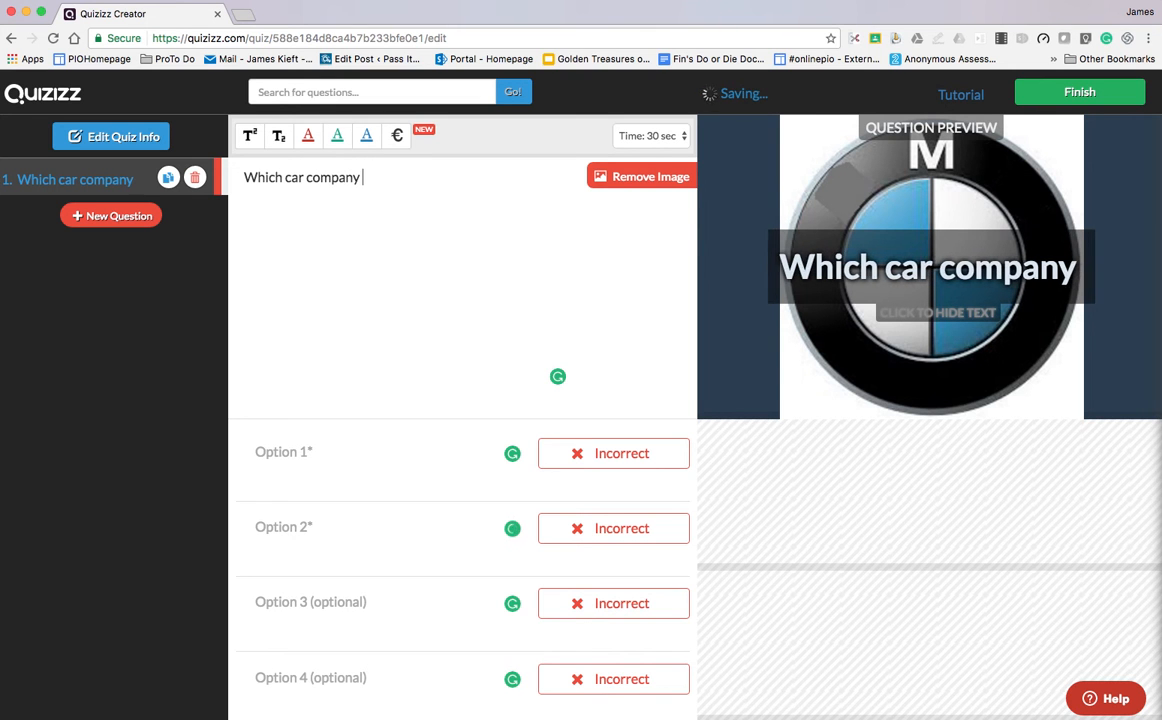
pyautogui.write('has this l')
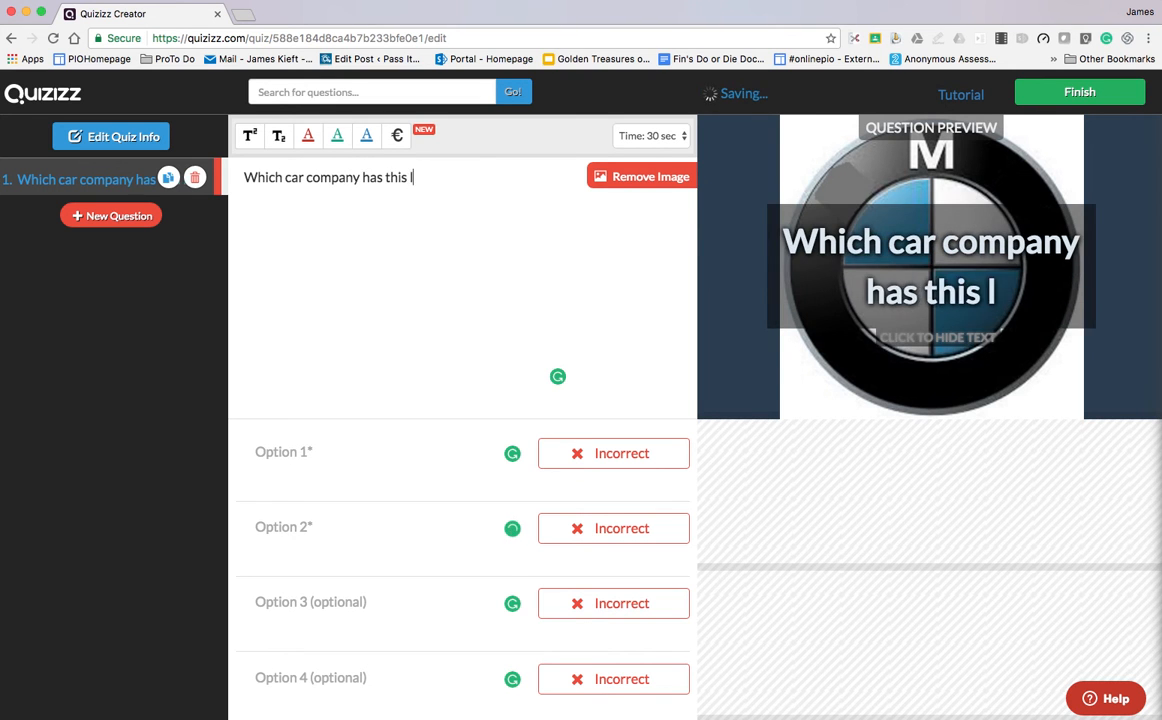
pyautogui.write('ogo')
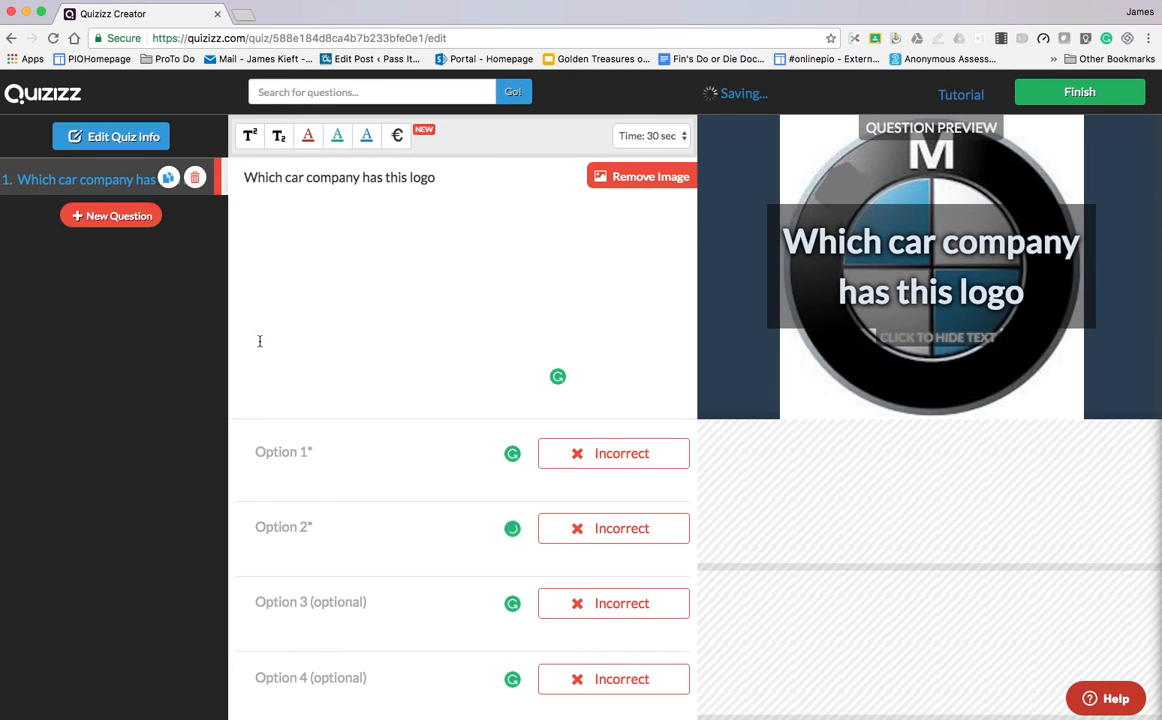
pyautogui.write('?')
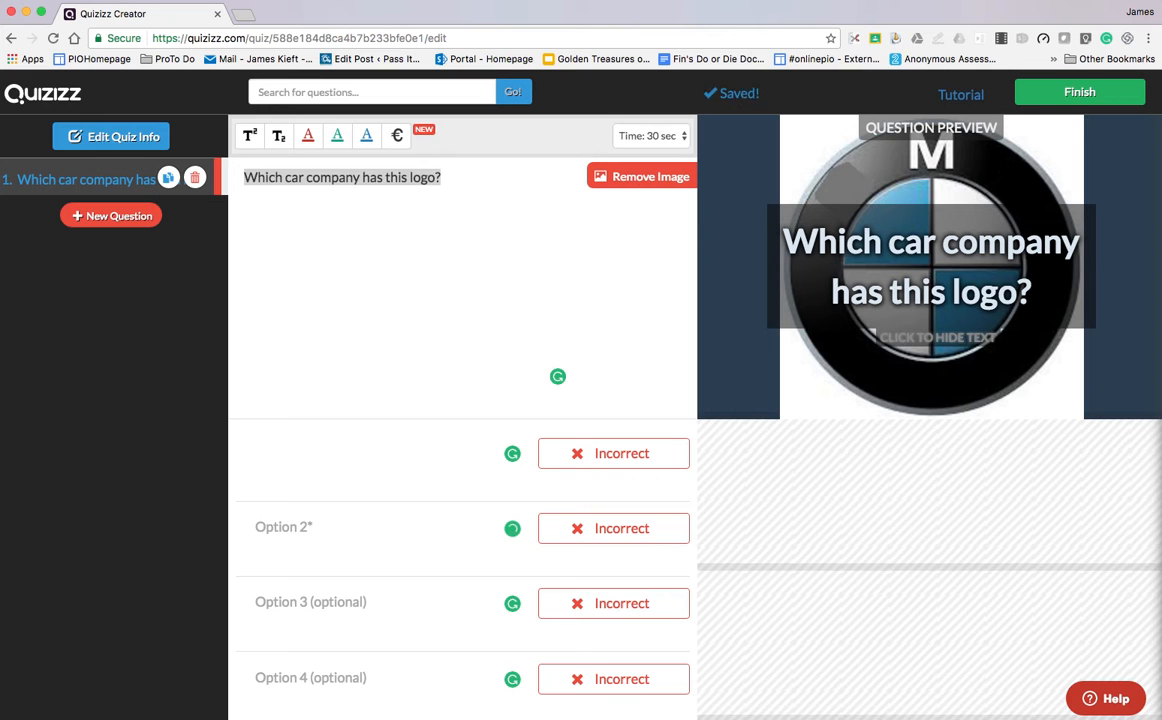
# - Fill options BMW, DMC, BMA and JMC, marking BMW as the correct answer
pyautogui.write('BMW')
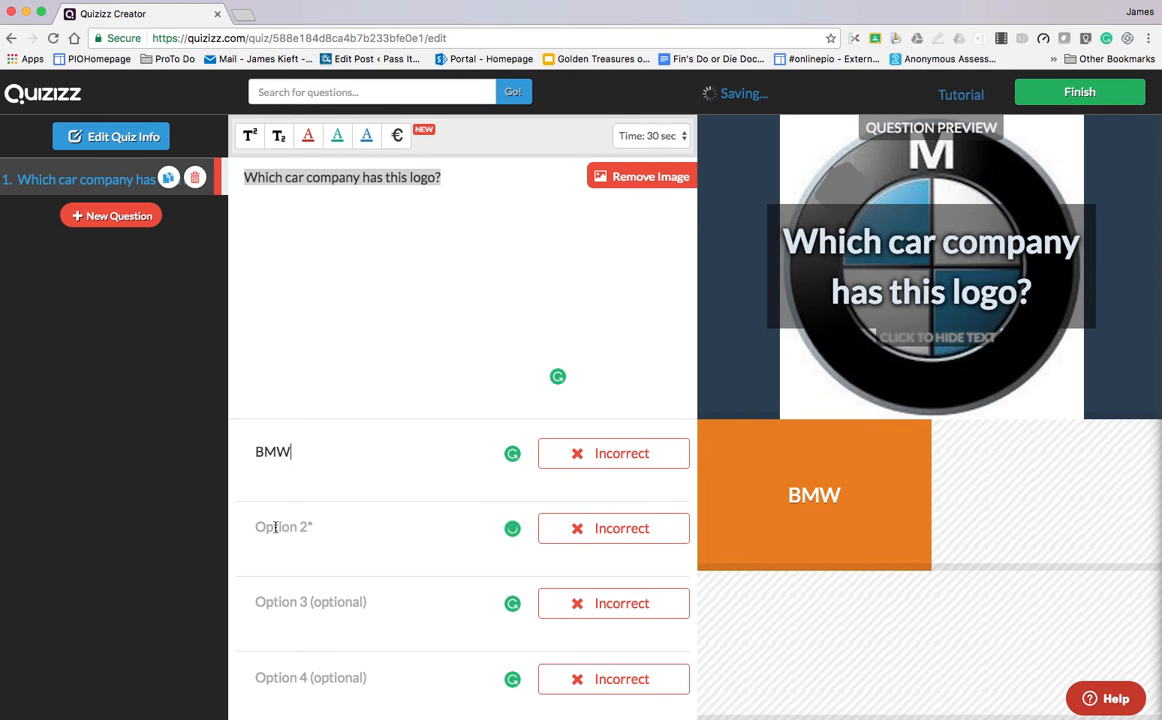
pyautogui.click(284, 527)
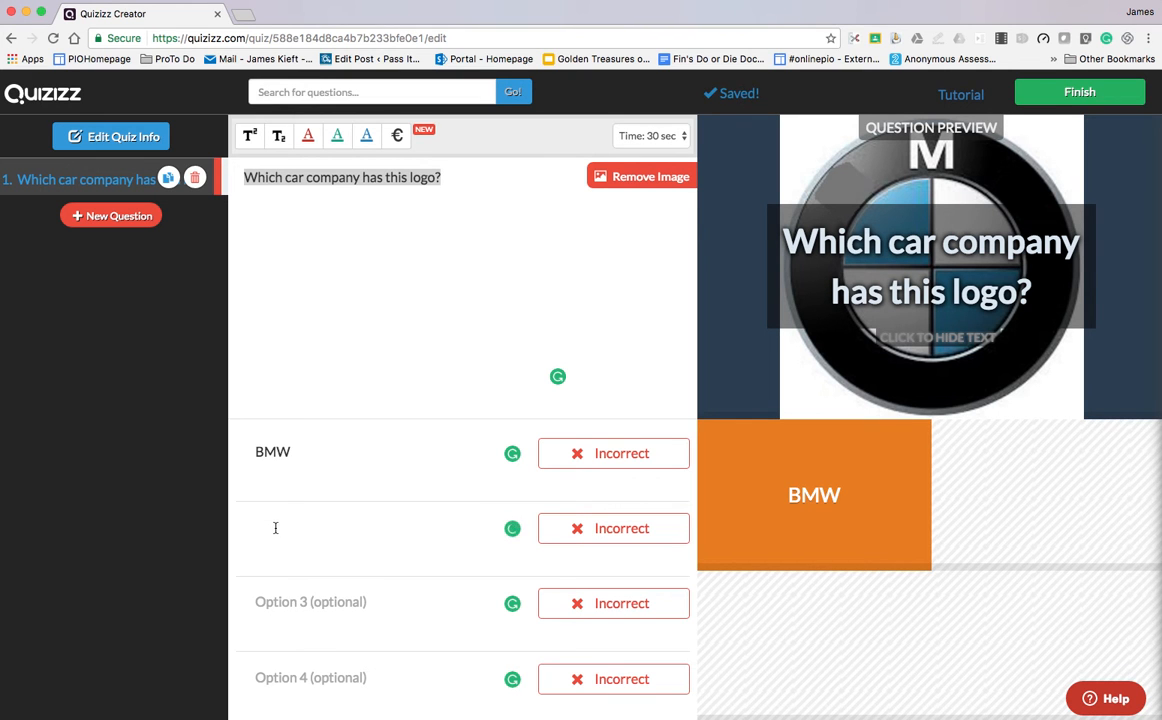
pyautogui.write('DMC')
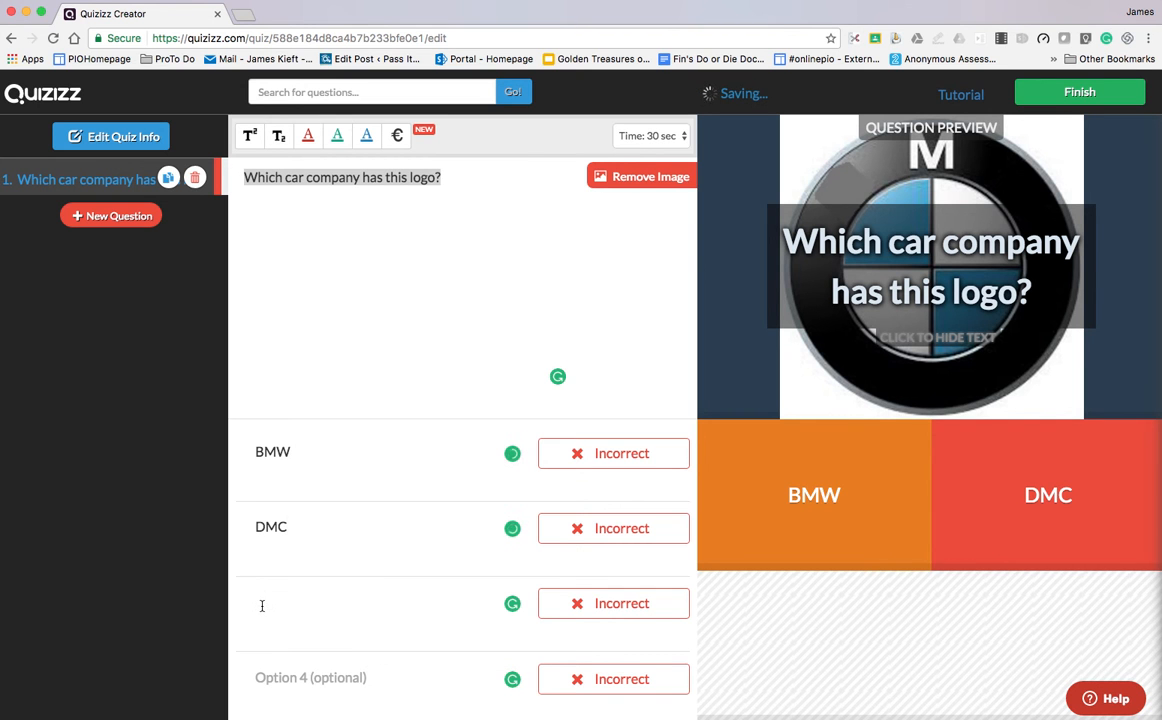
pyautogui.write('J')
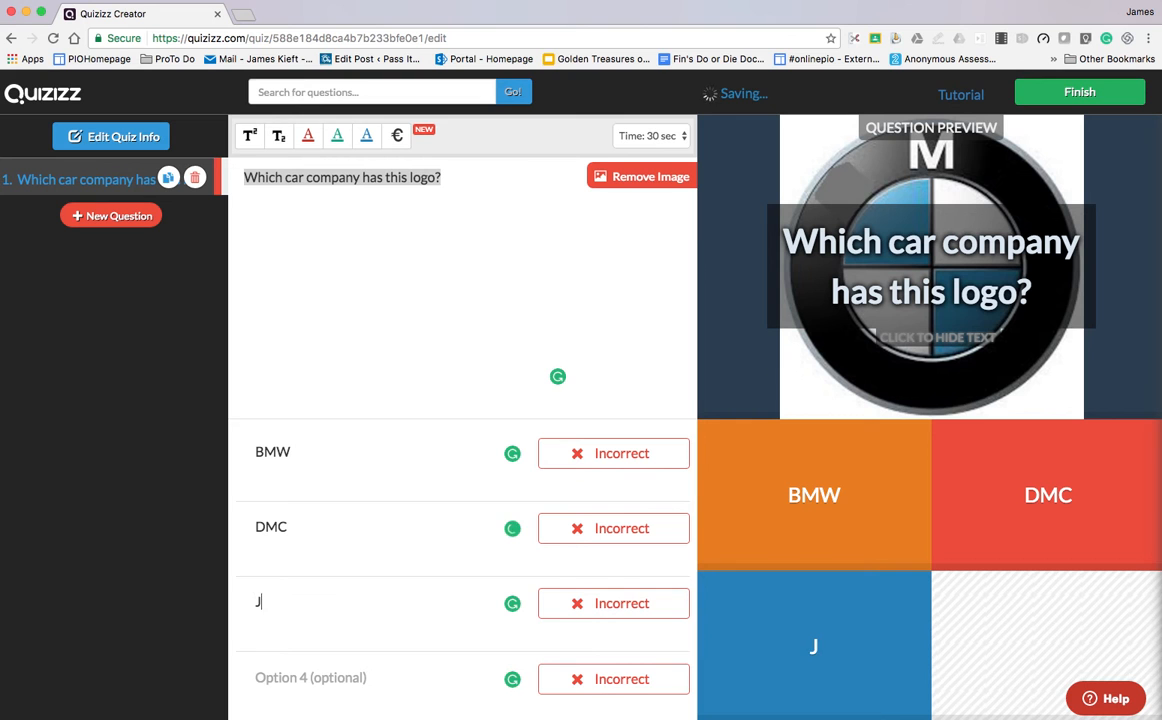
pyautogui.write('MC')
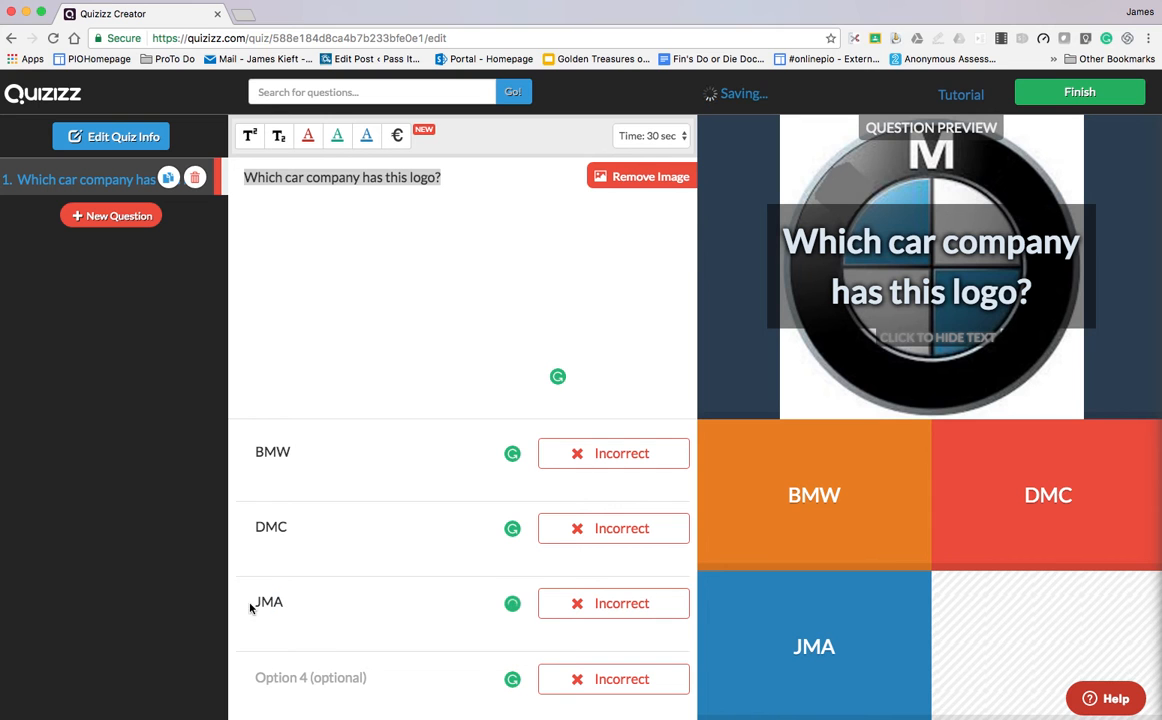
pyautogui.write('BMA')
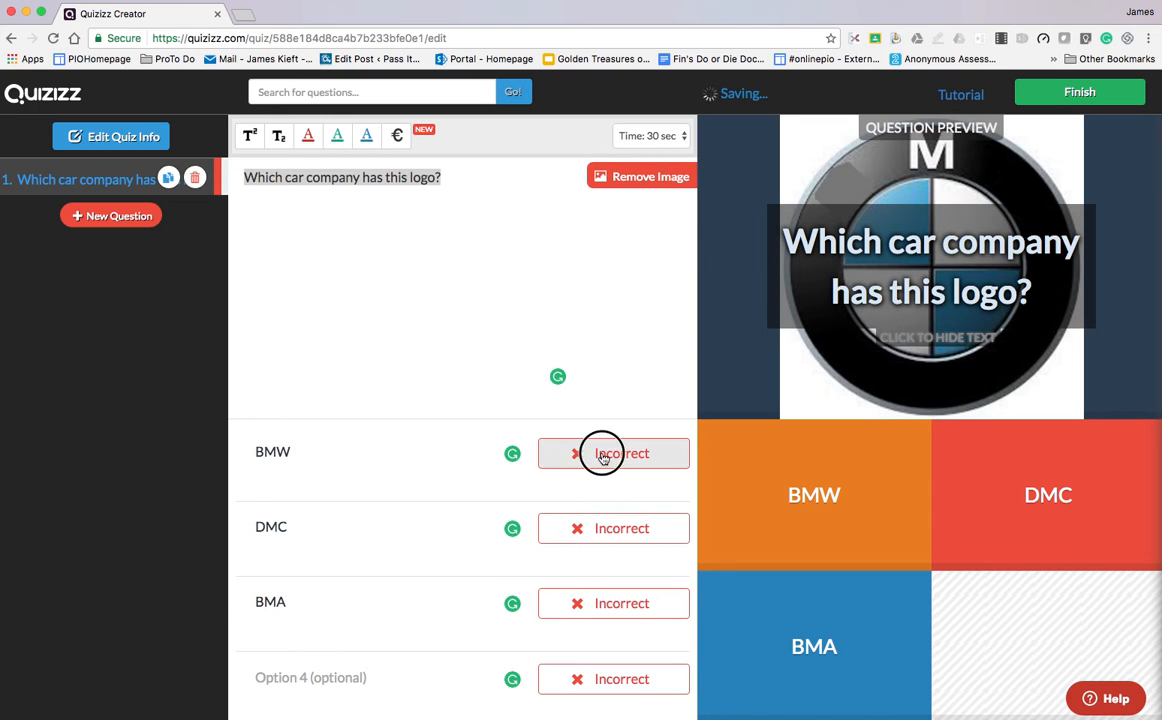
pyautogui.click(613, 453)
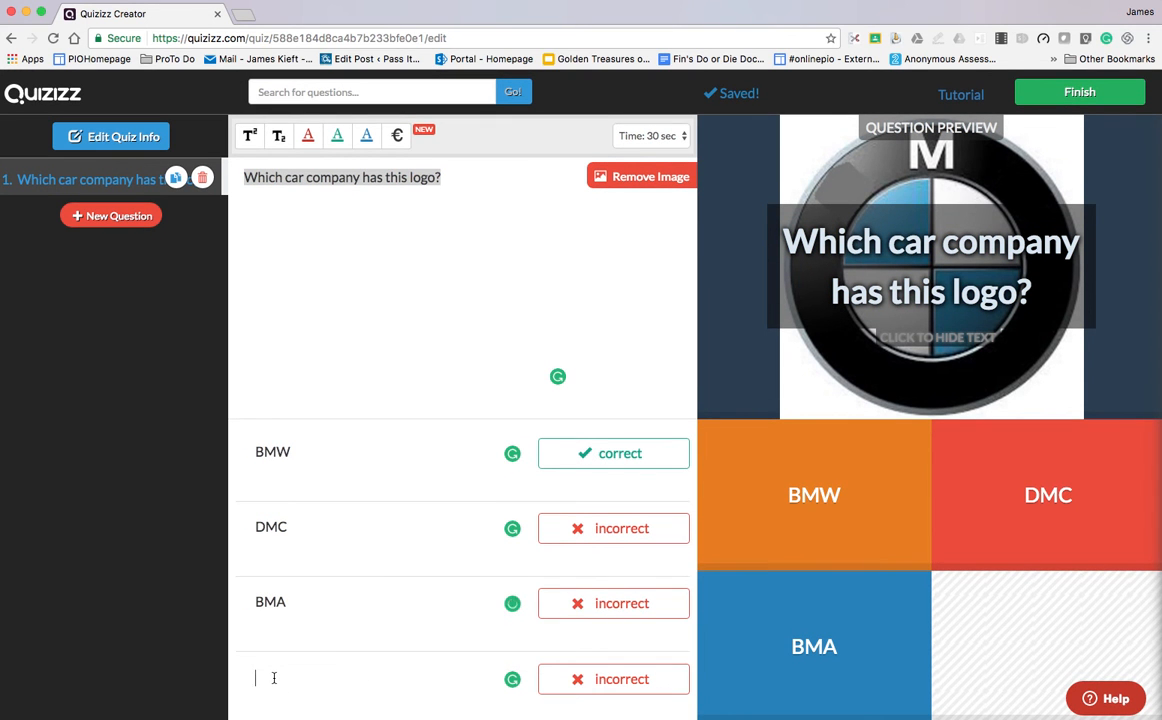
pyautogui.write('JMC')
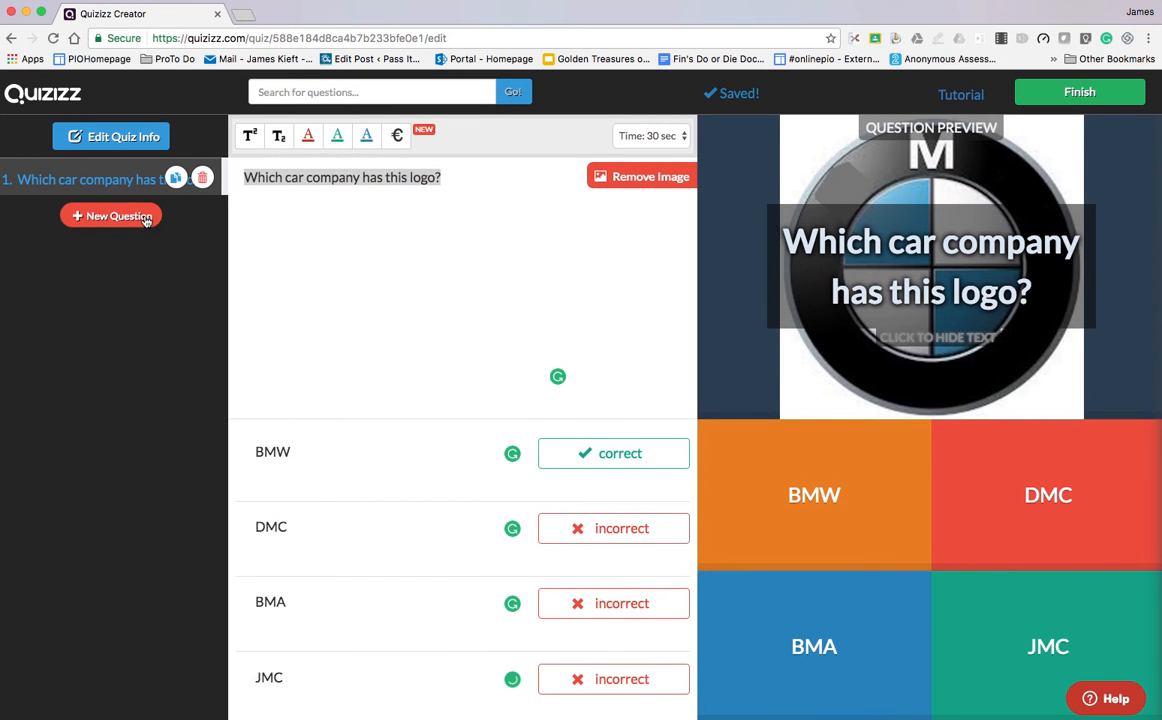
# - Create question 2 and upload Aston_logo.jpg from the Desktop as its image
pyautogui.click(110, 215)
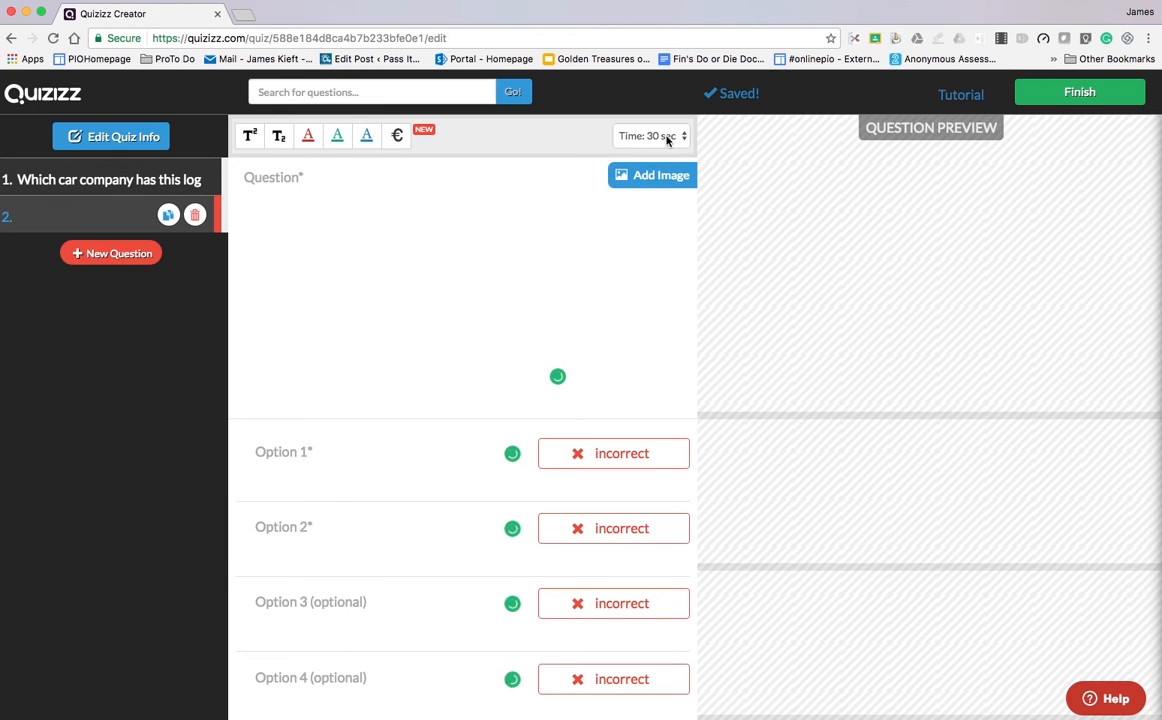
pyautogui.click(652, 175)
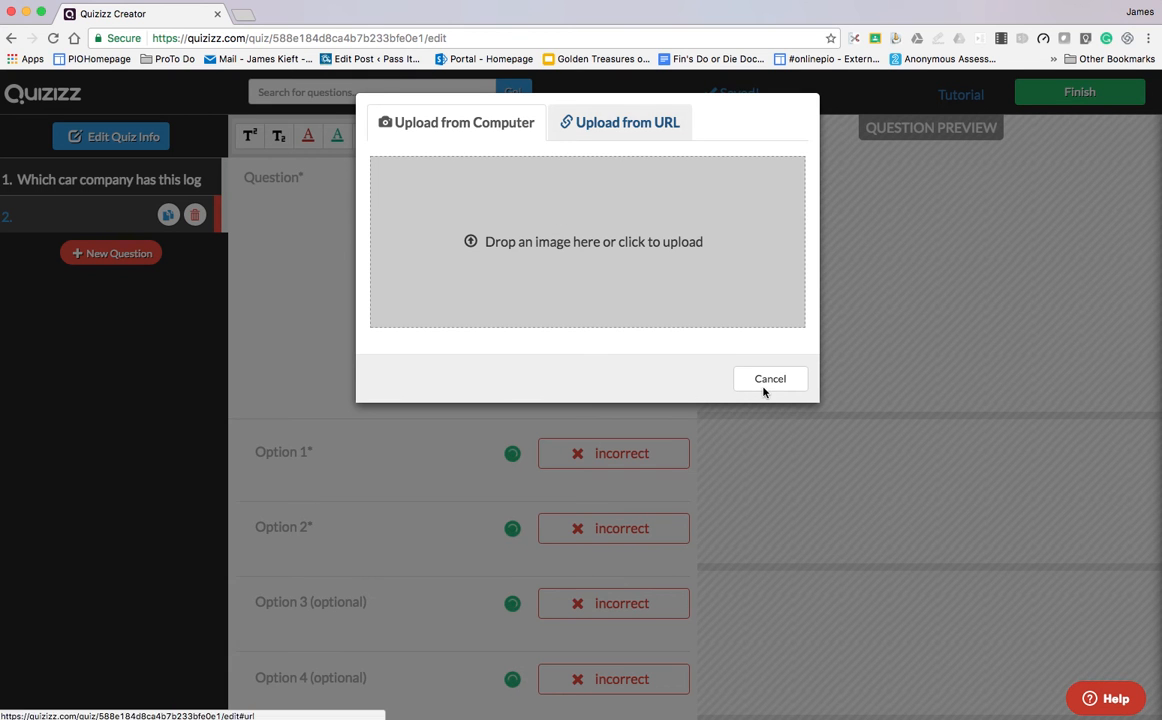
pyautogui.moveTo(611, 258)
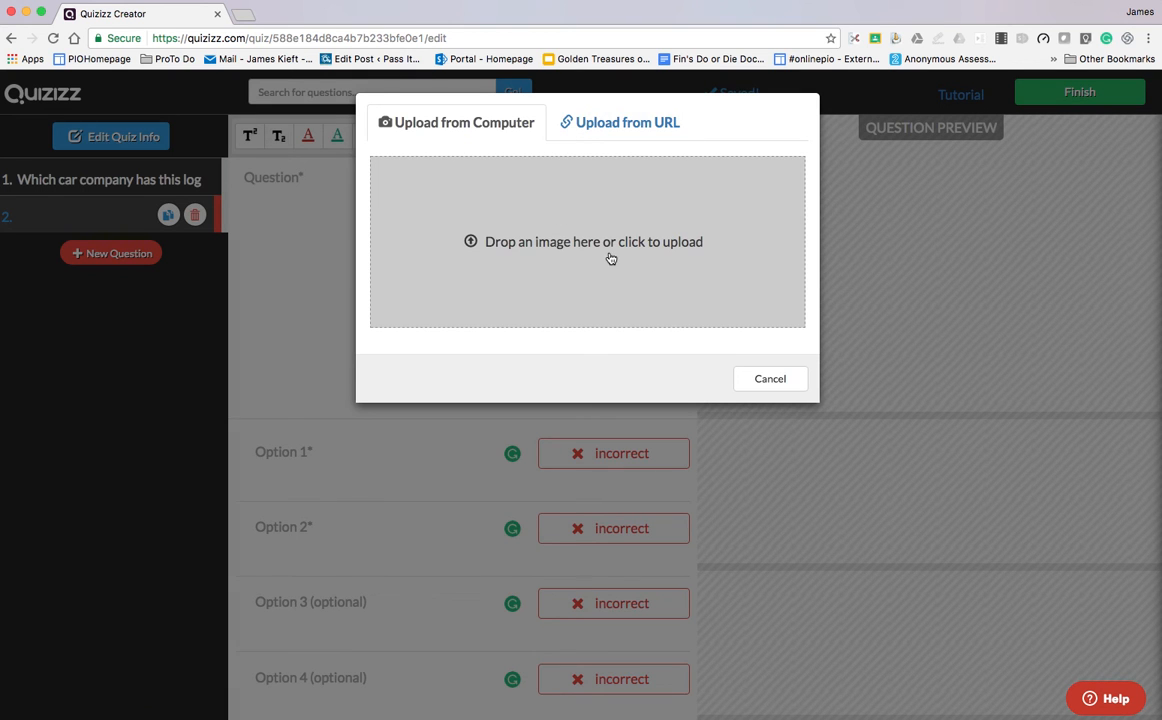
pyautogui.click(593, 241)
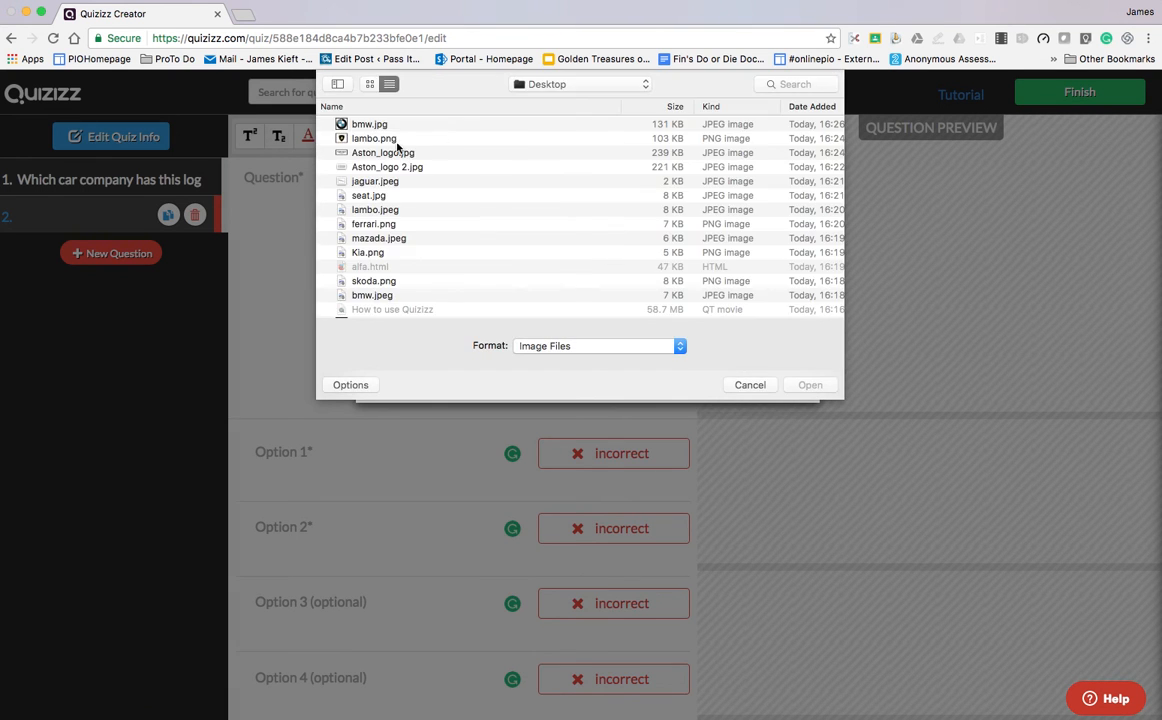
pyautogui.click(374, 138)
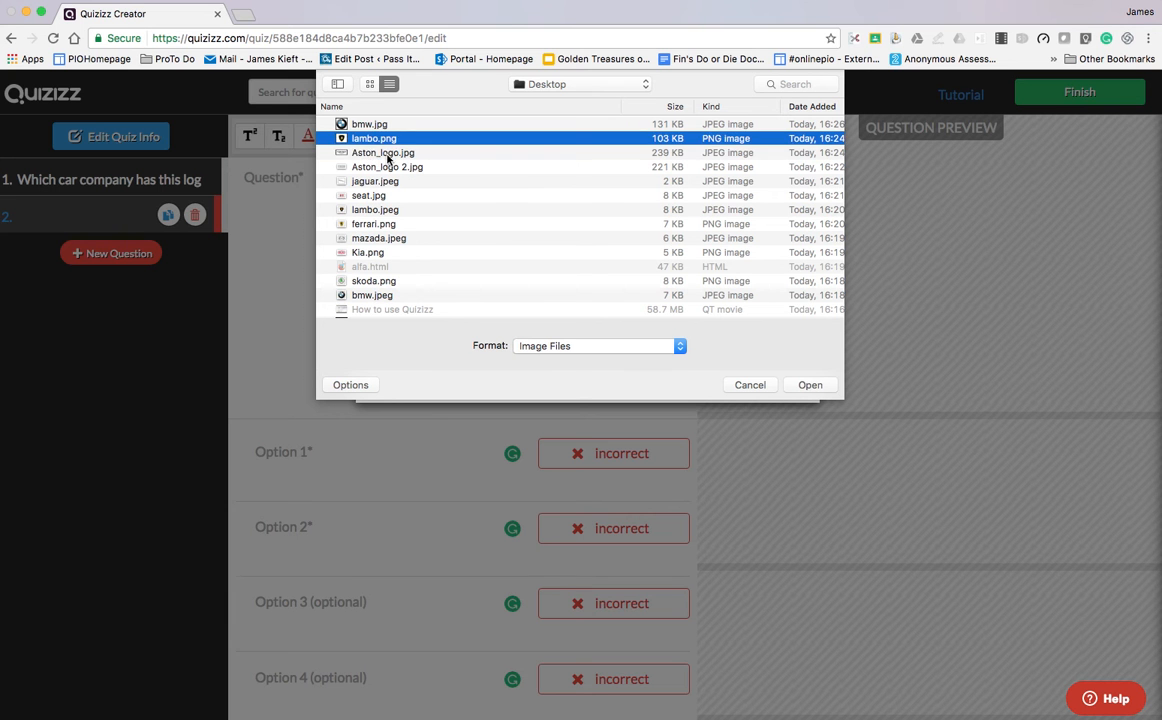
pyautogui.click(749, 385)
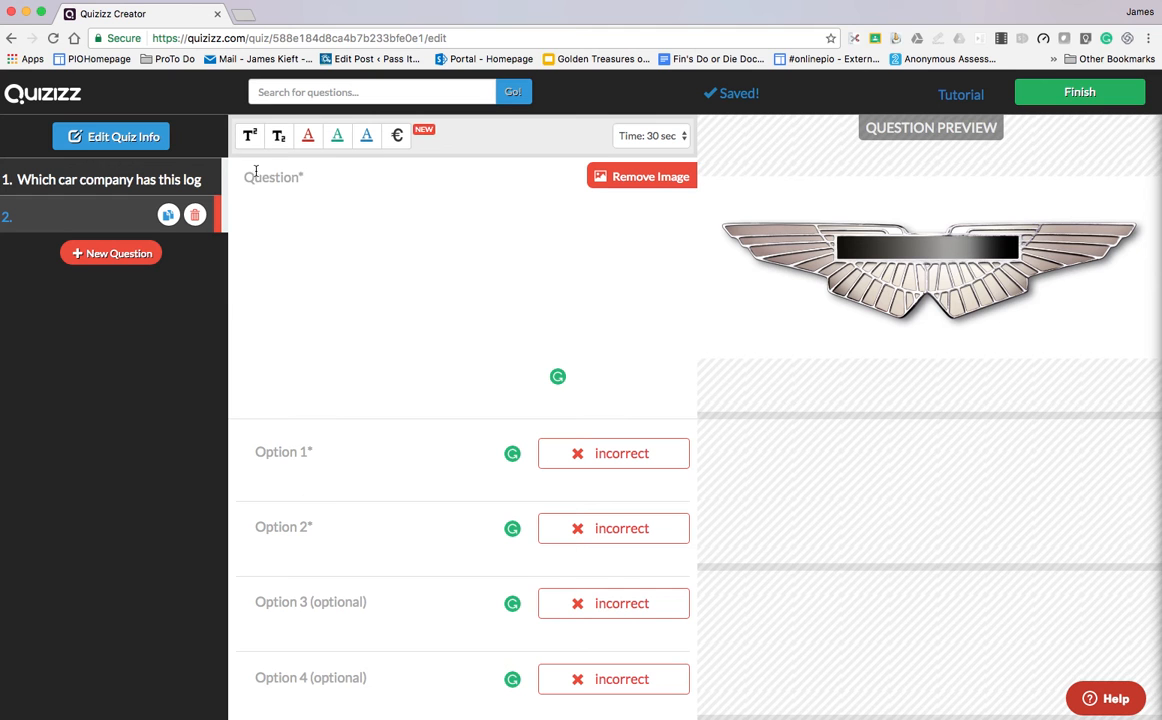
# - Enter 'Which car company has this logo?' with Aston Martin as the correct option
pyautogui.write('Which car company has this logo?')
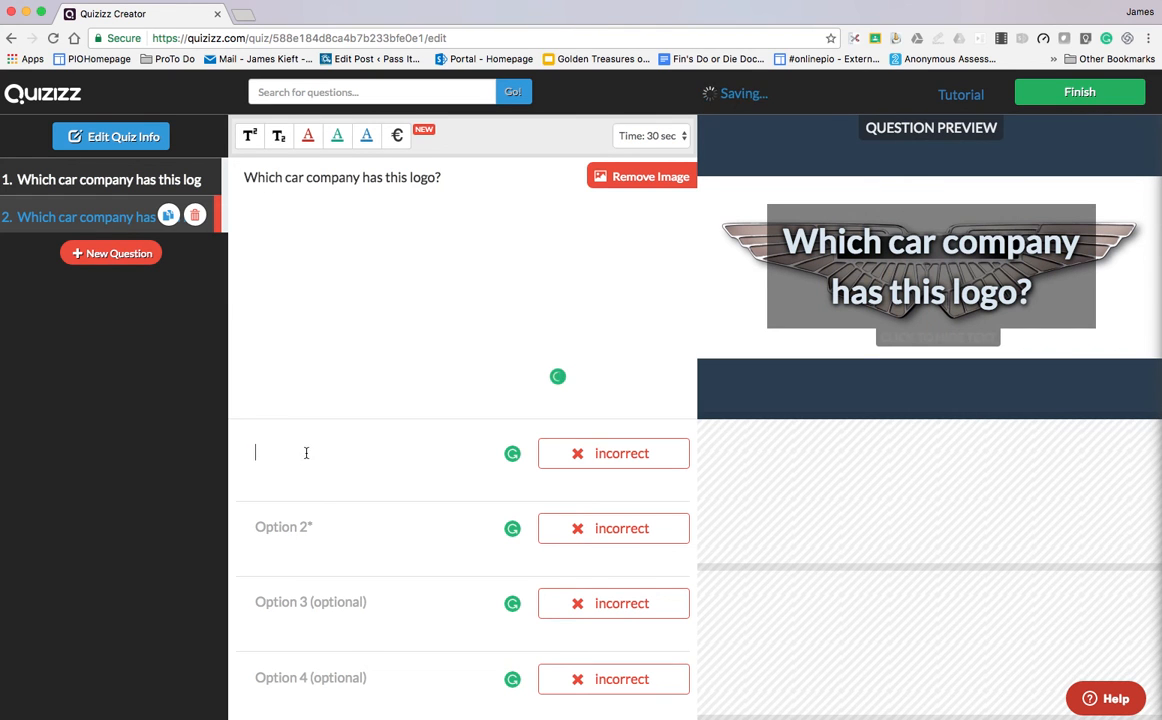
pyautogui.write('Aston Ma')
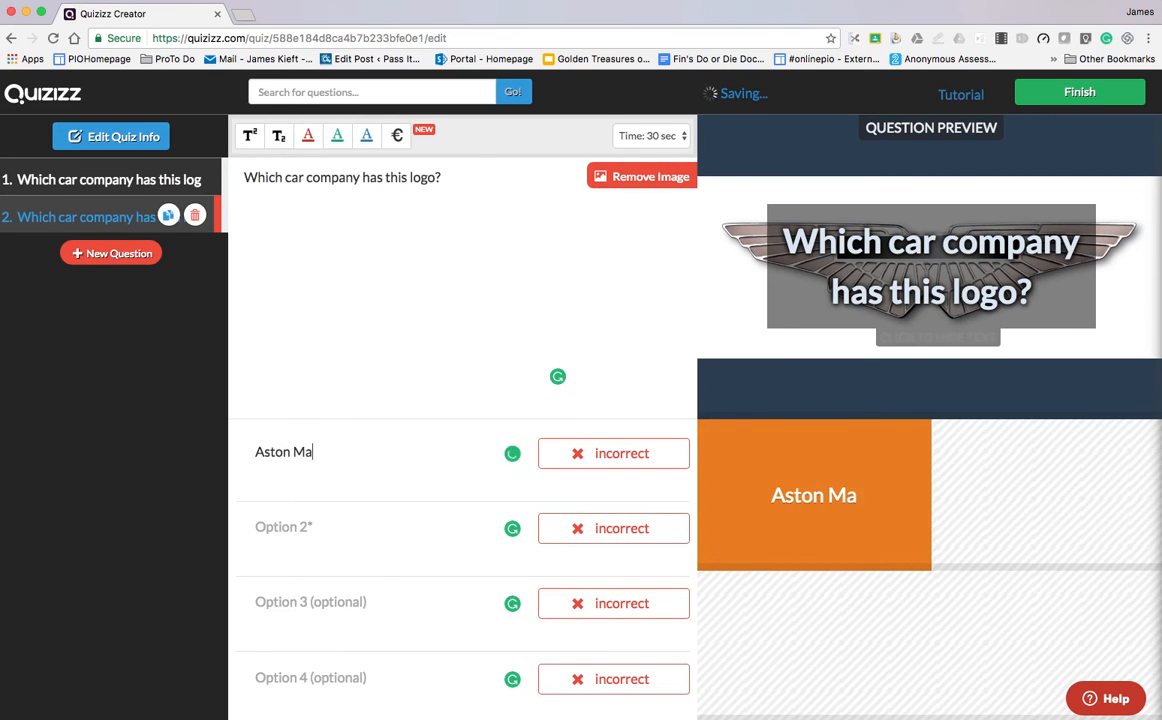
pyautogui.write('rtin')
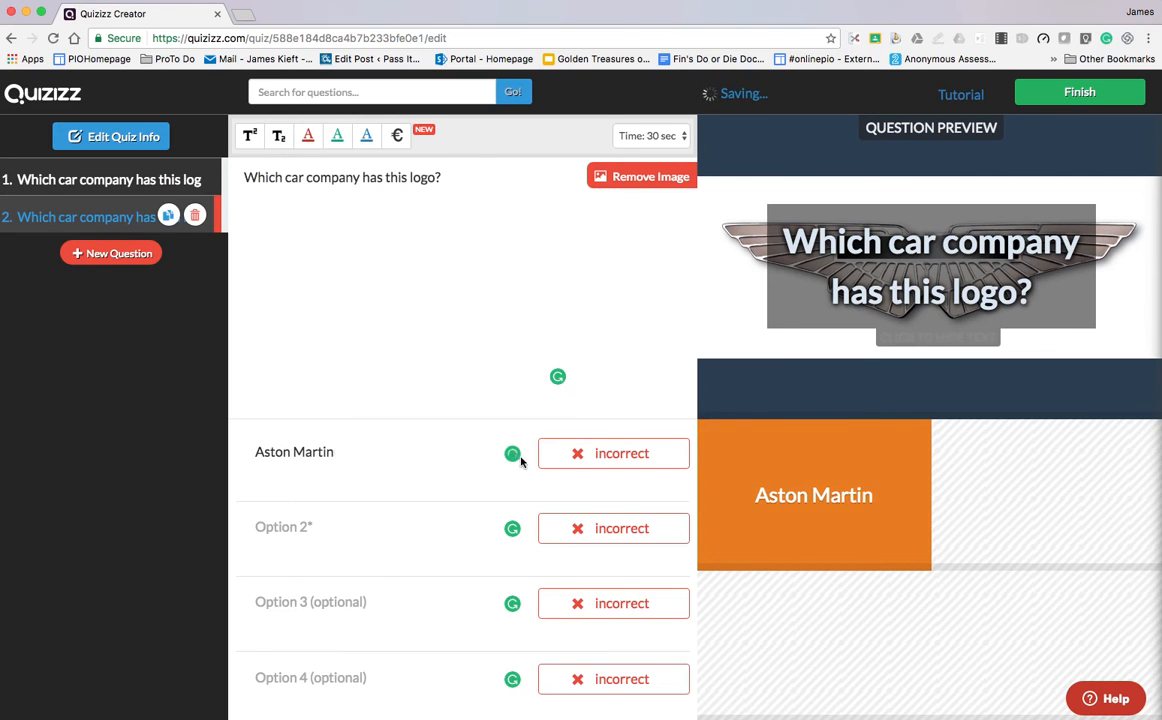
pyautogui.click(613, 453)
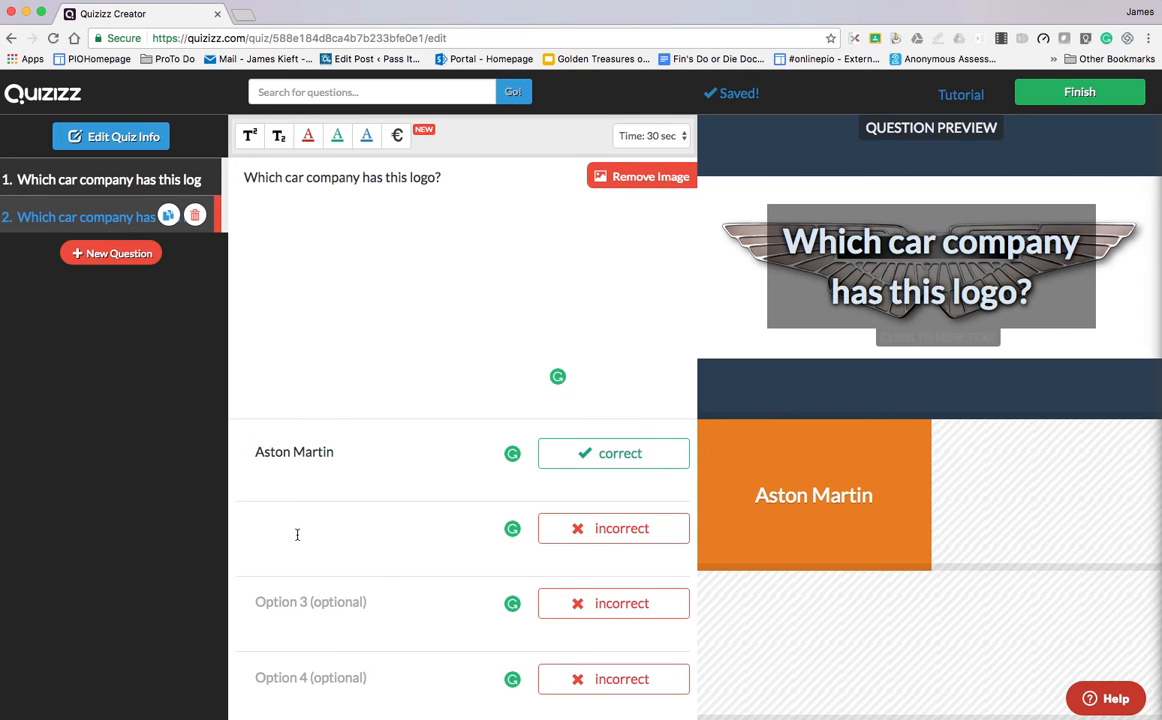
# - Add options Jaguar, Wosley and Rover, then add a blank third question
pyautogui.write('Jagu')
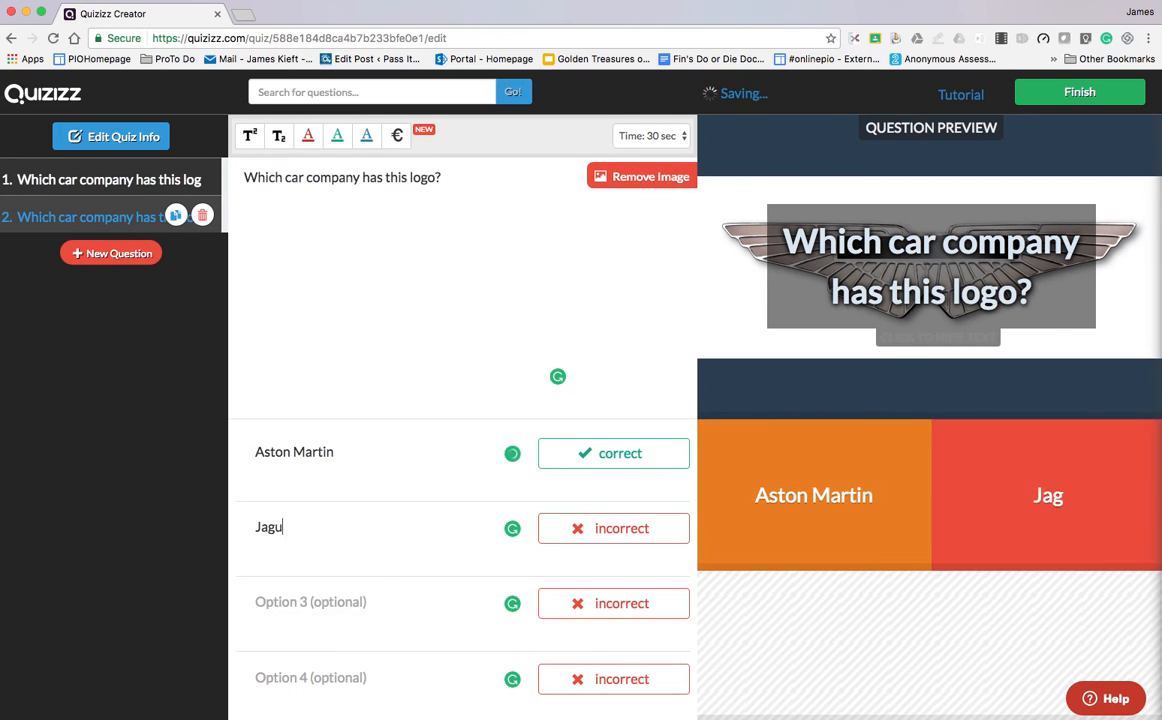
pyautogui.write('ar')
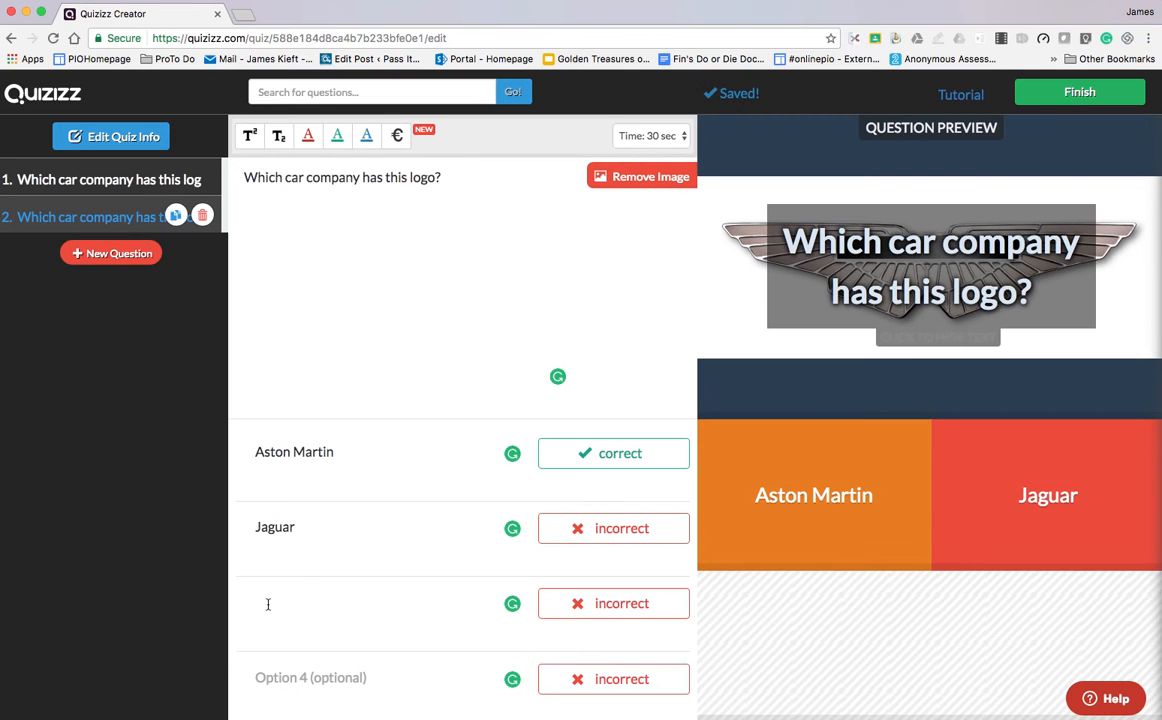
pyautogui.write('W')
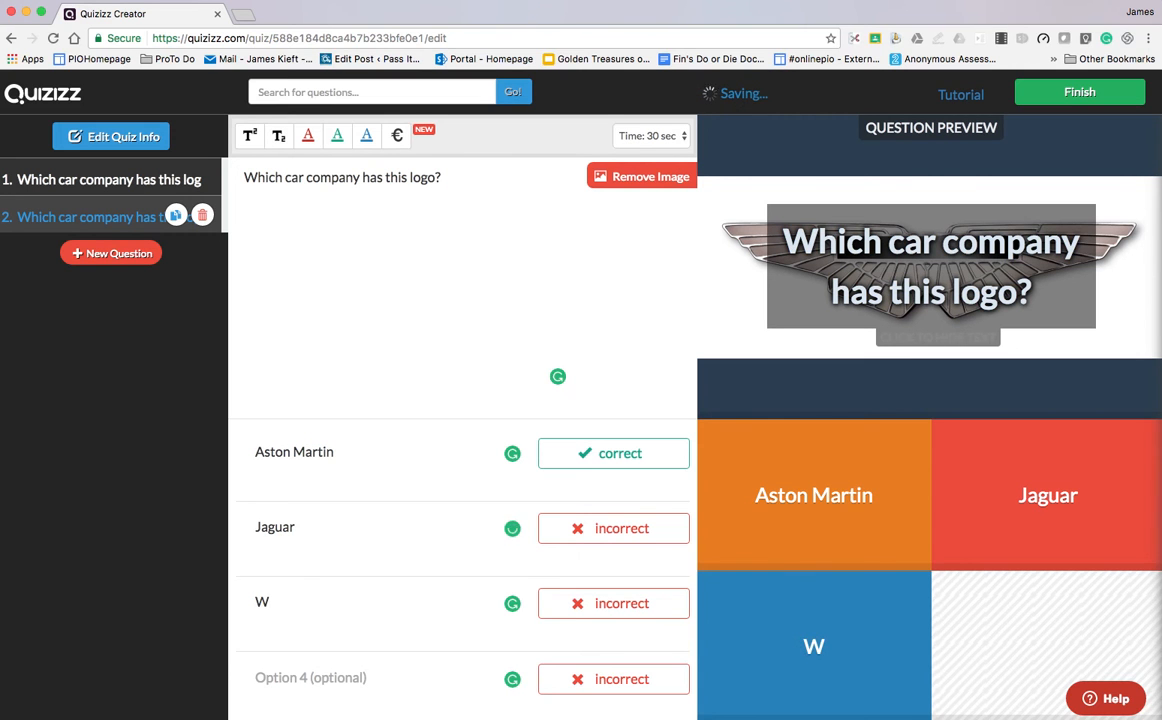
pyautogui.write('osle')
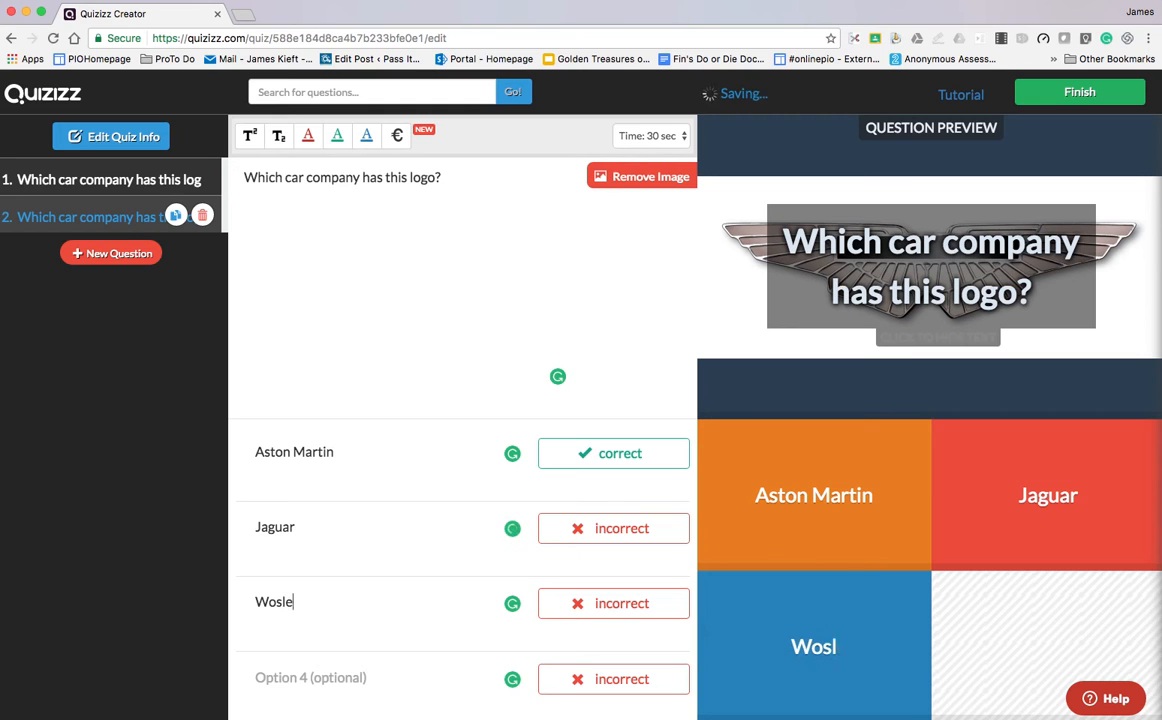
pyautogui.write('ey')
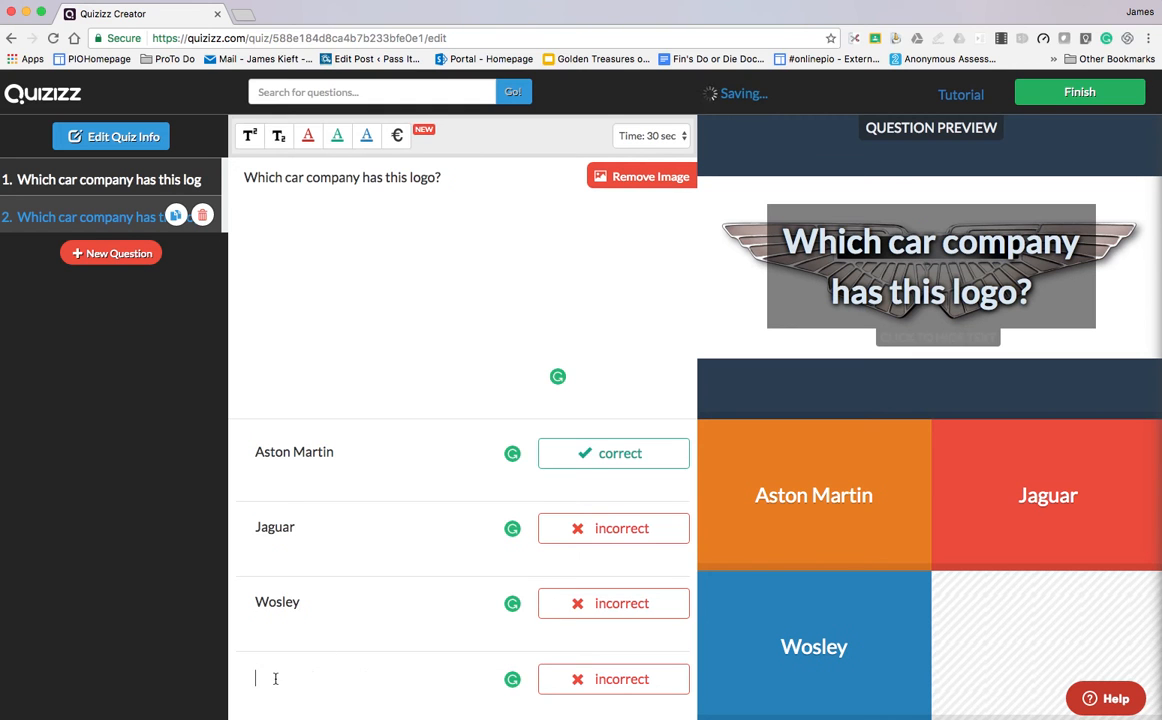
pyautogui.write('Rover')
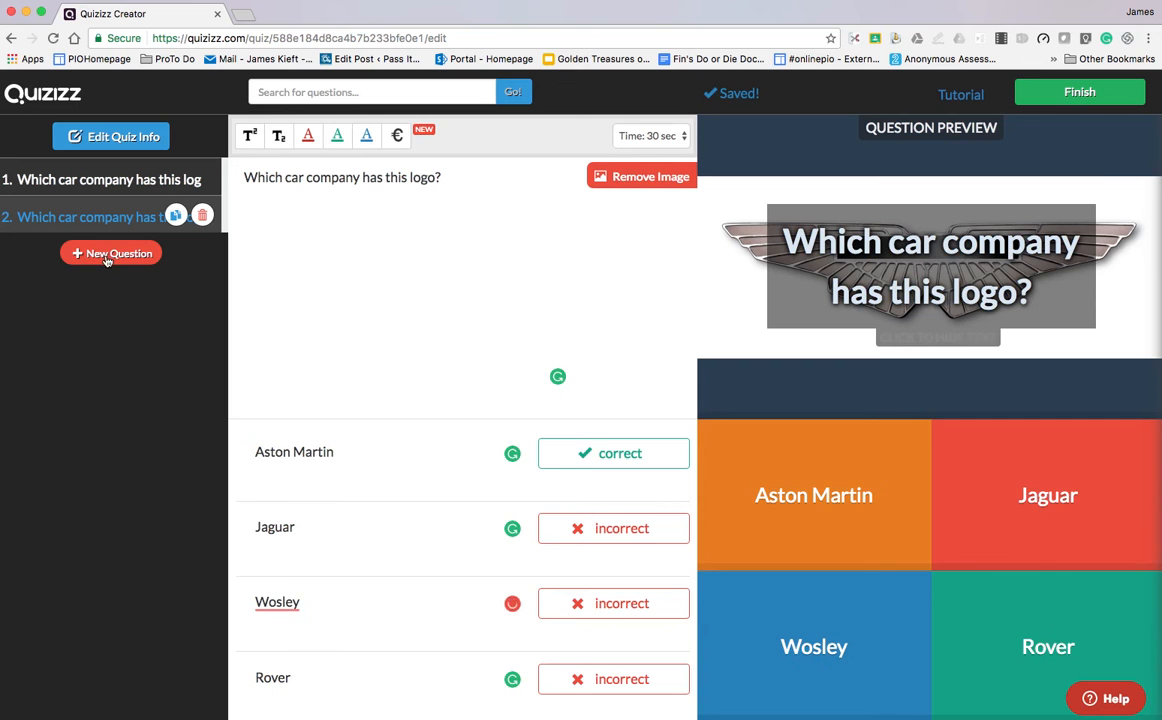
pyautogui.click(111, 253)
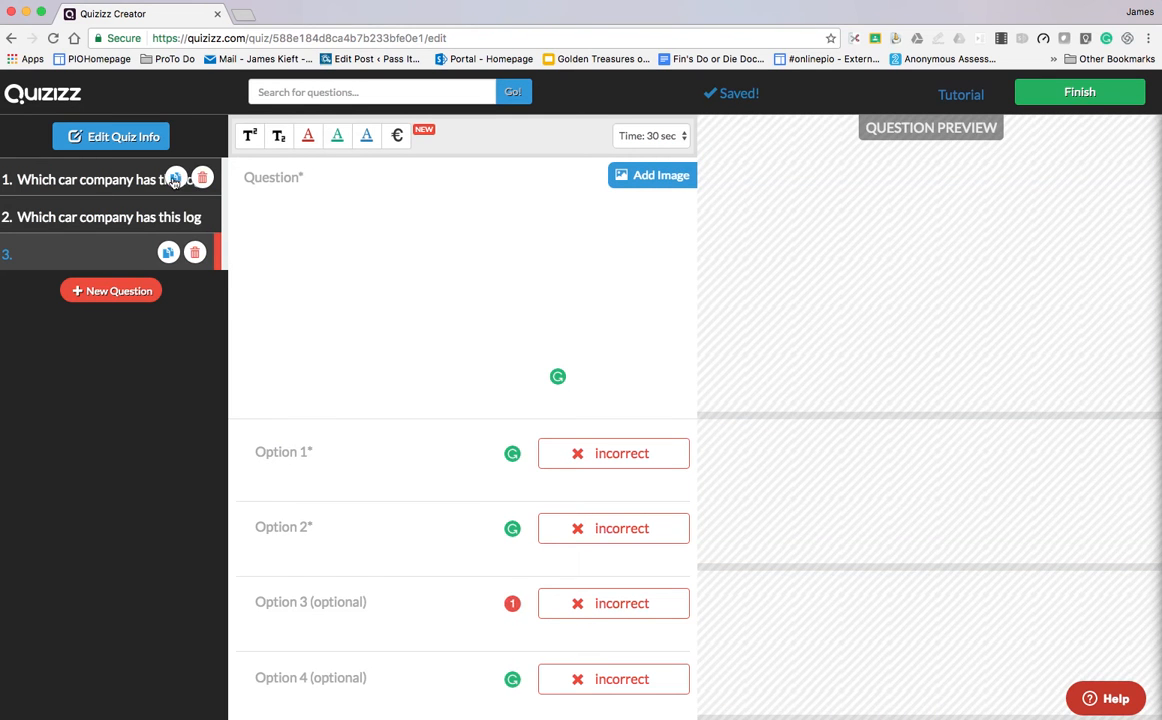
pyautogui.moveTo(713, 169)
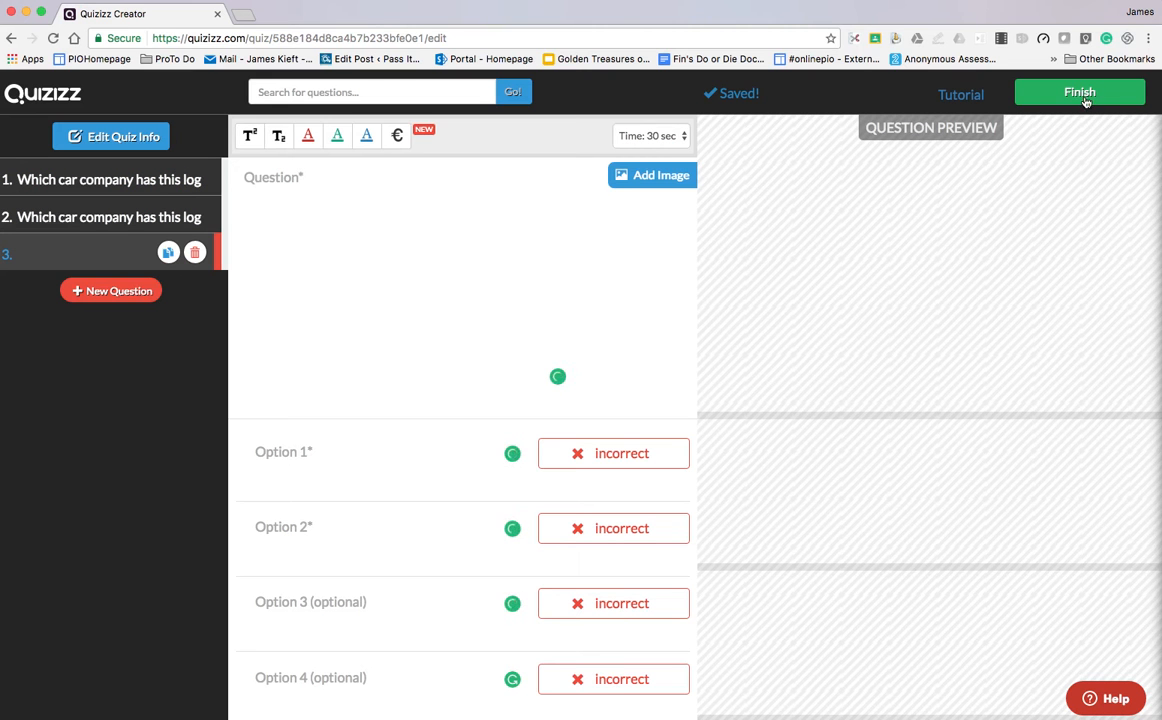
# - After the incomplete-question error on Finish, delete the blank question 3
pyautogui.click(1079, 91)
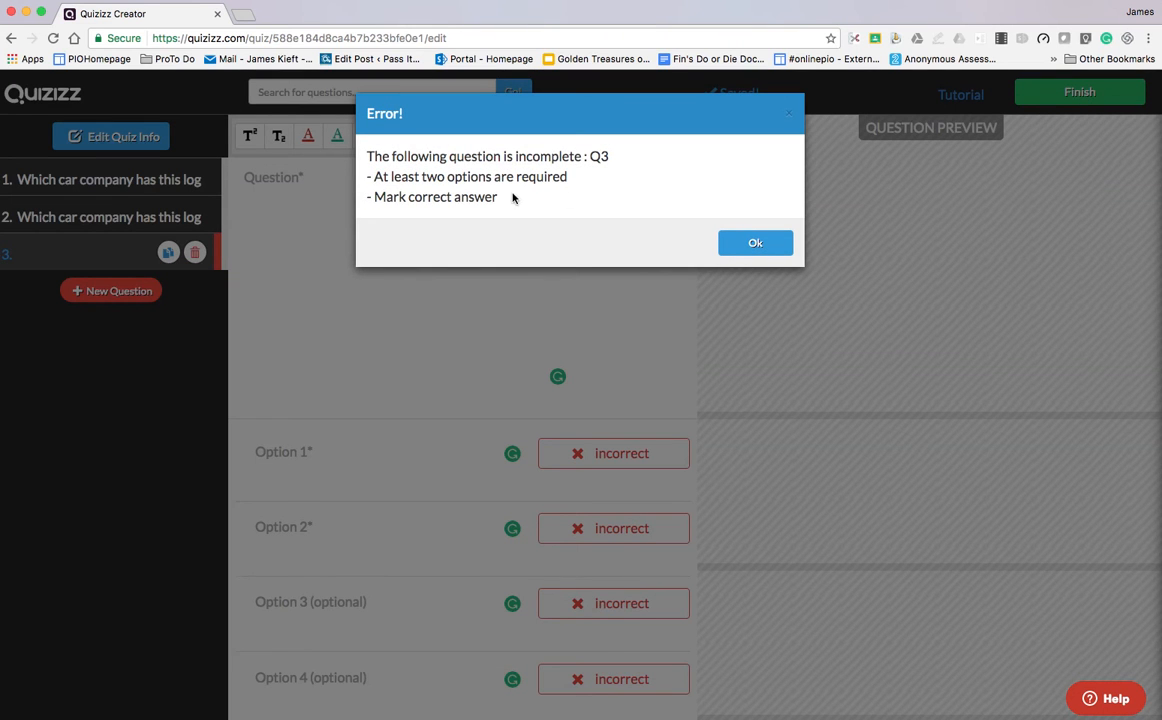
pyautogui.moveTo(425, 178)
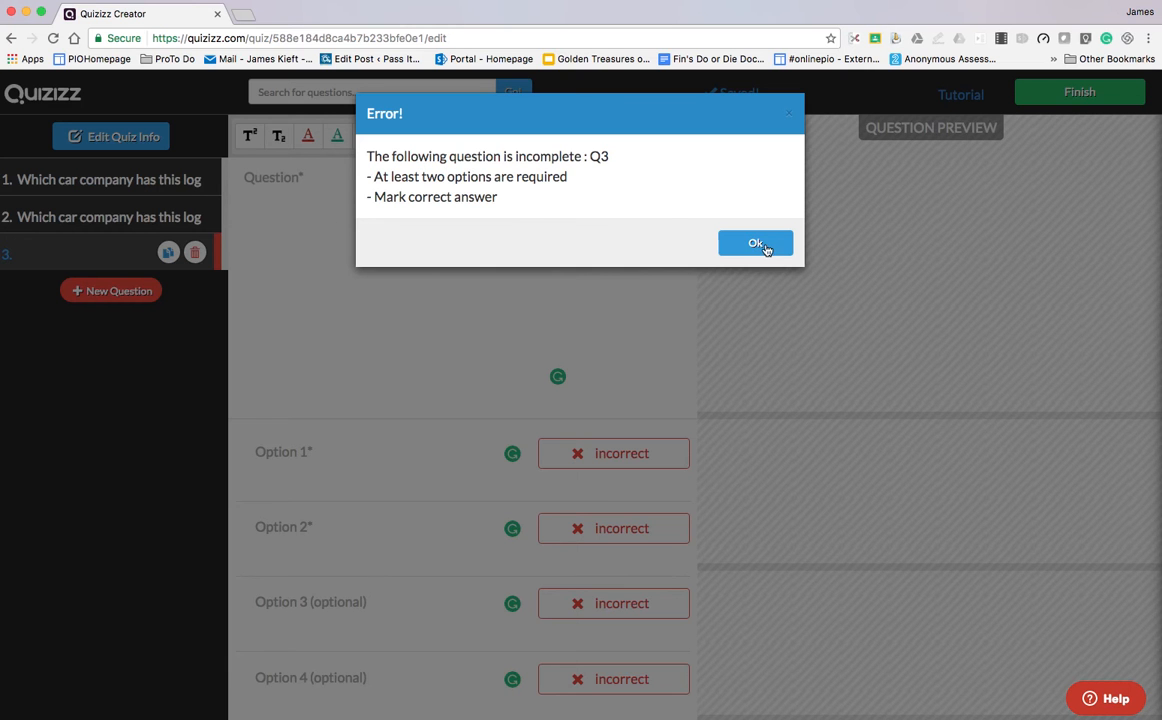
pyautogui.click(756, 244)
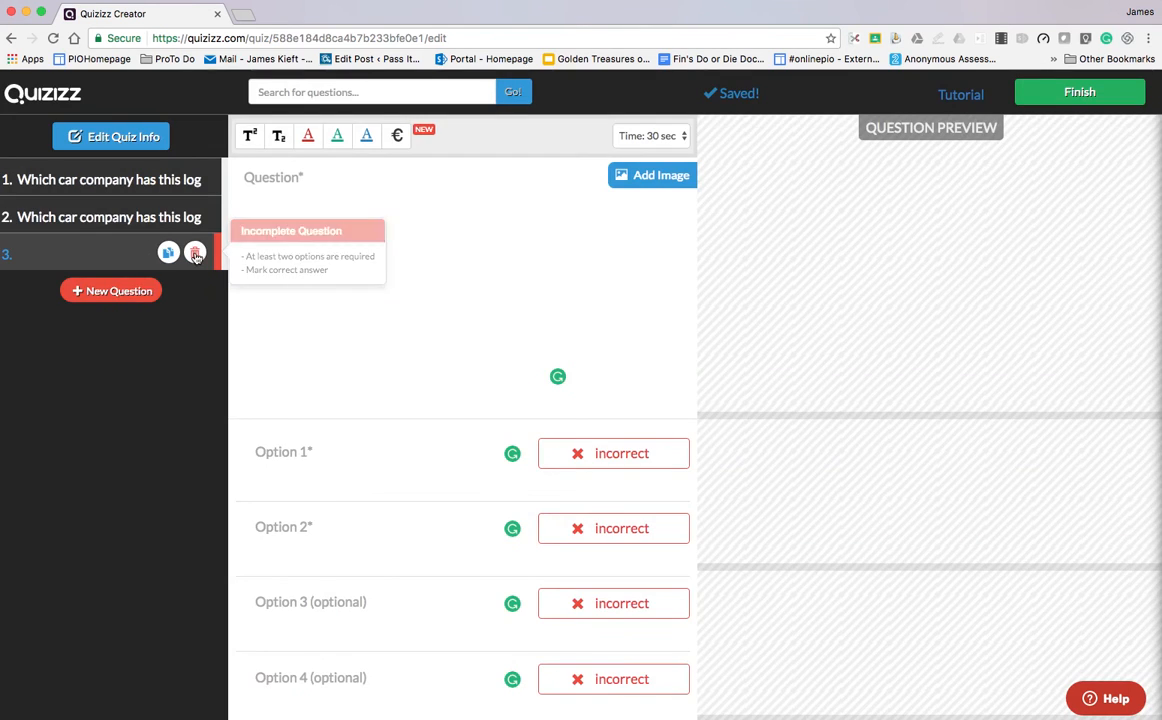
pyautogui.click(195, 252)
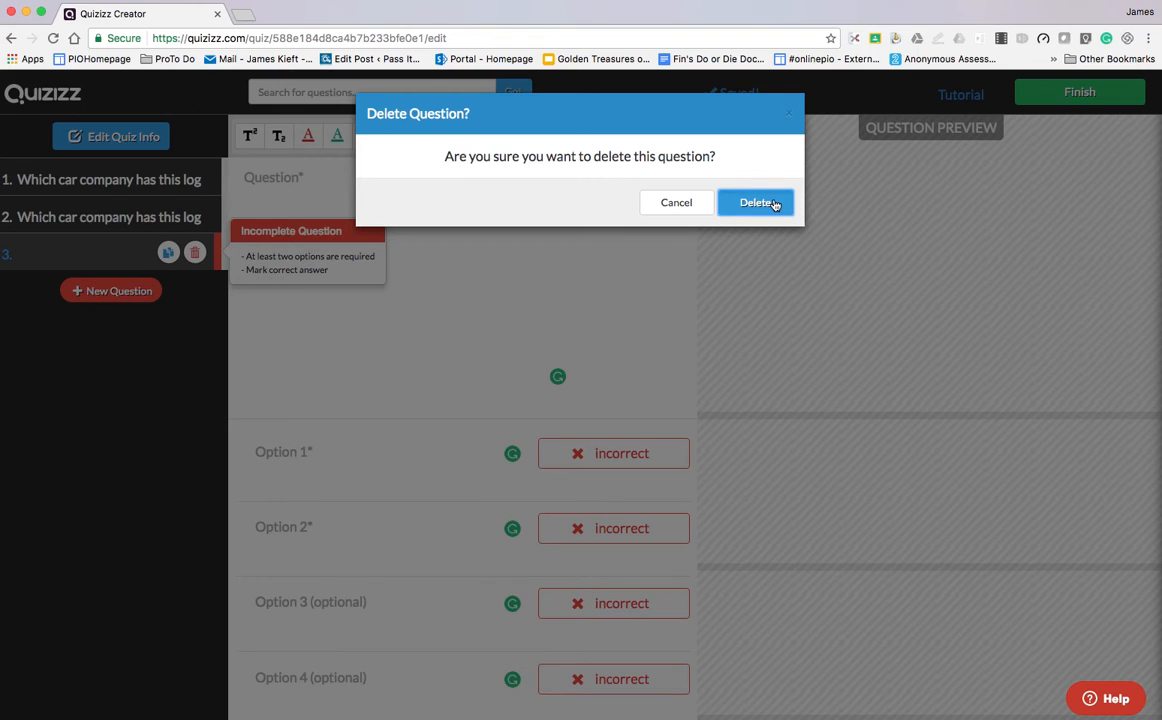
pyautogui.click(756, 202)
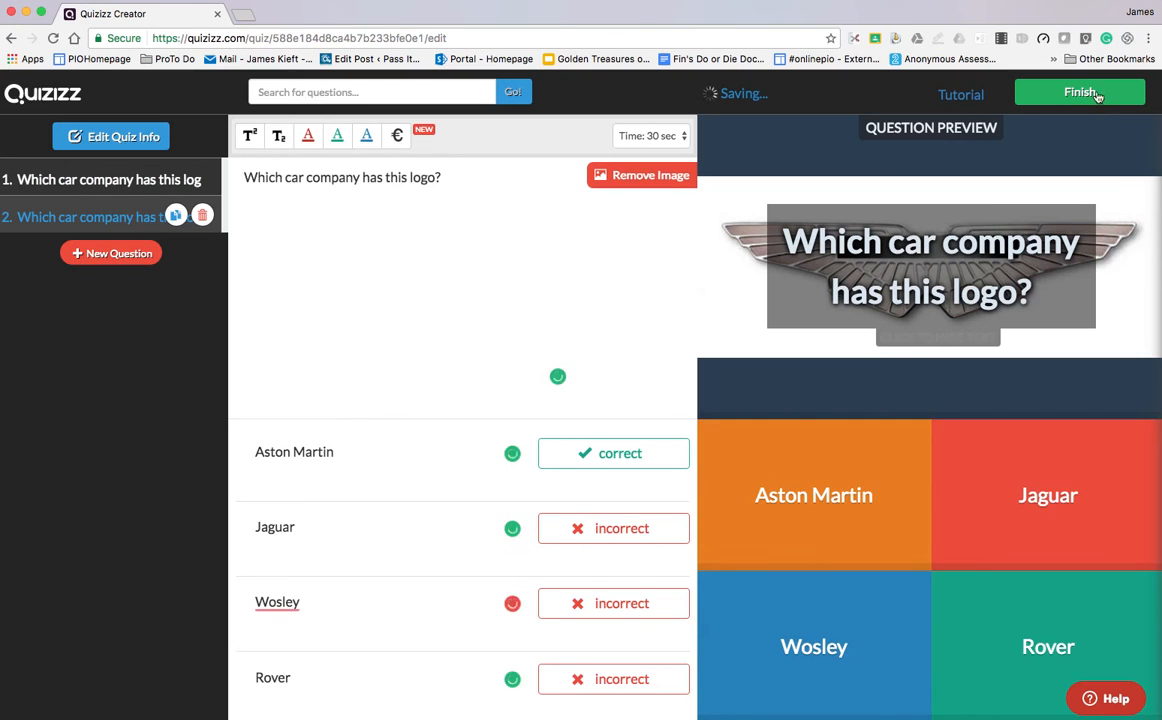
# - Open the final quiz details and set the grade range to 12 through 12
pyautogui.click(1080, 91)
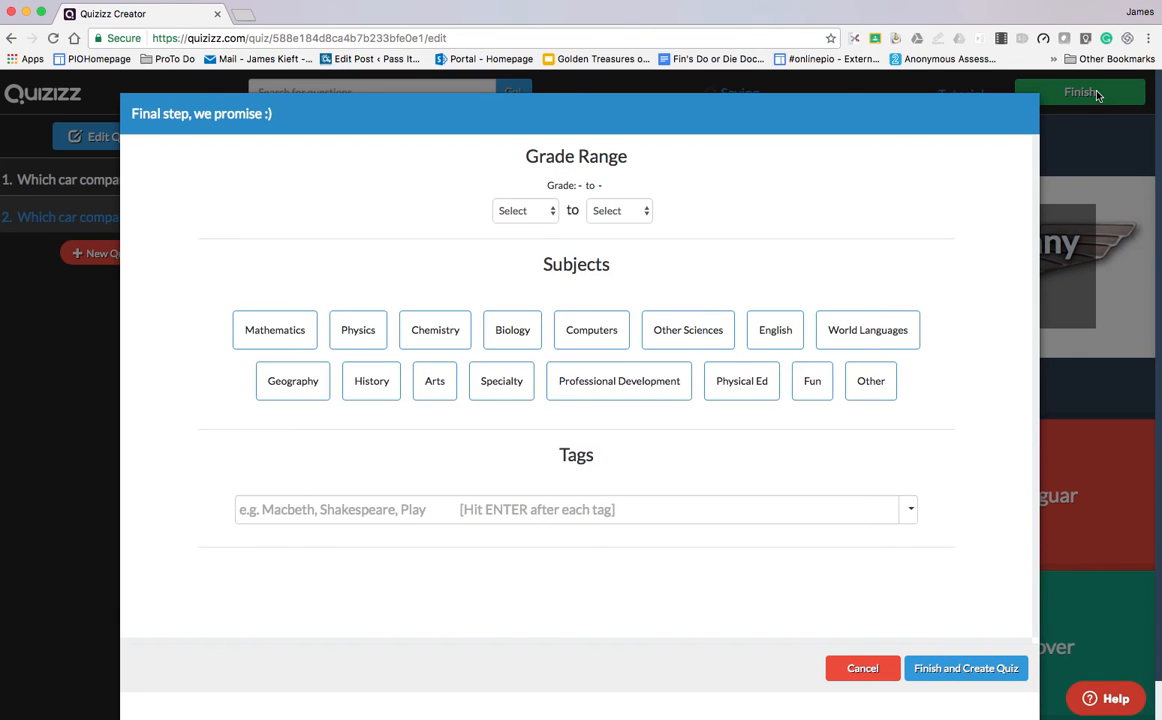
pyautogui.click(524, 210)
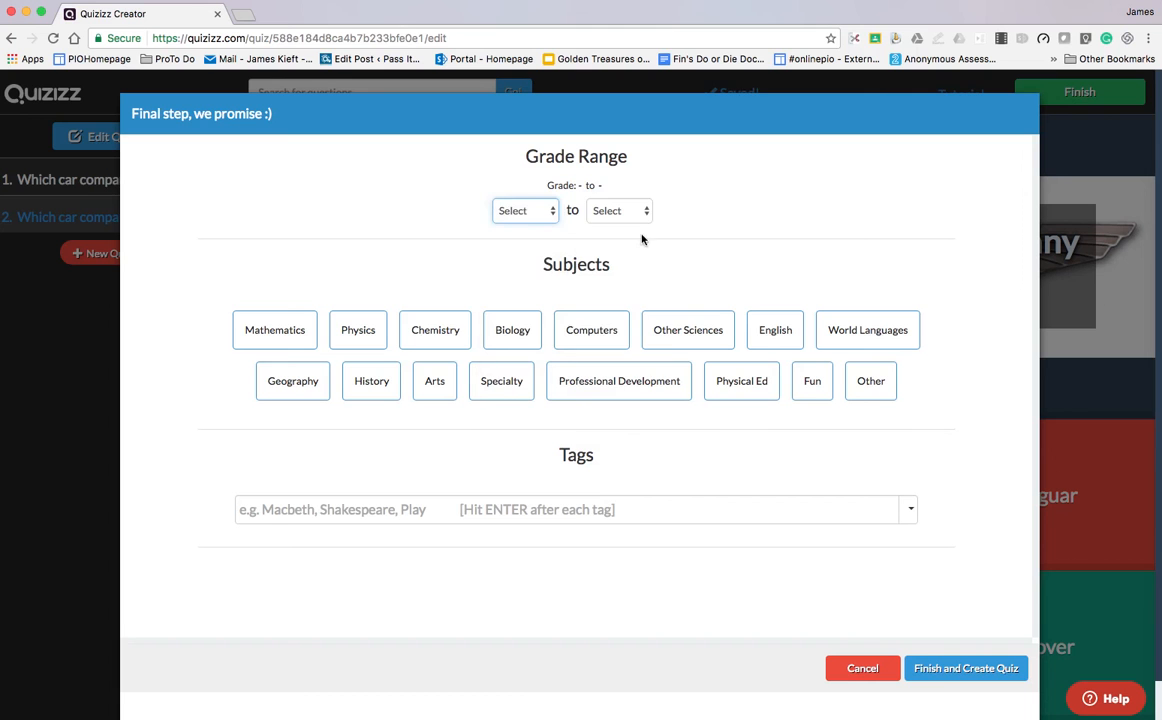
pyautogui.click(524, 210)
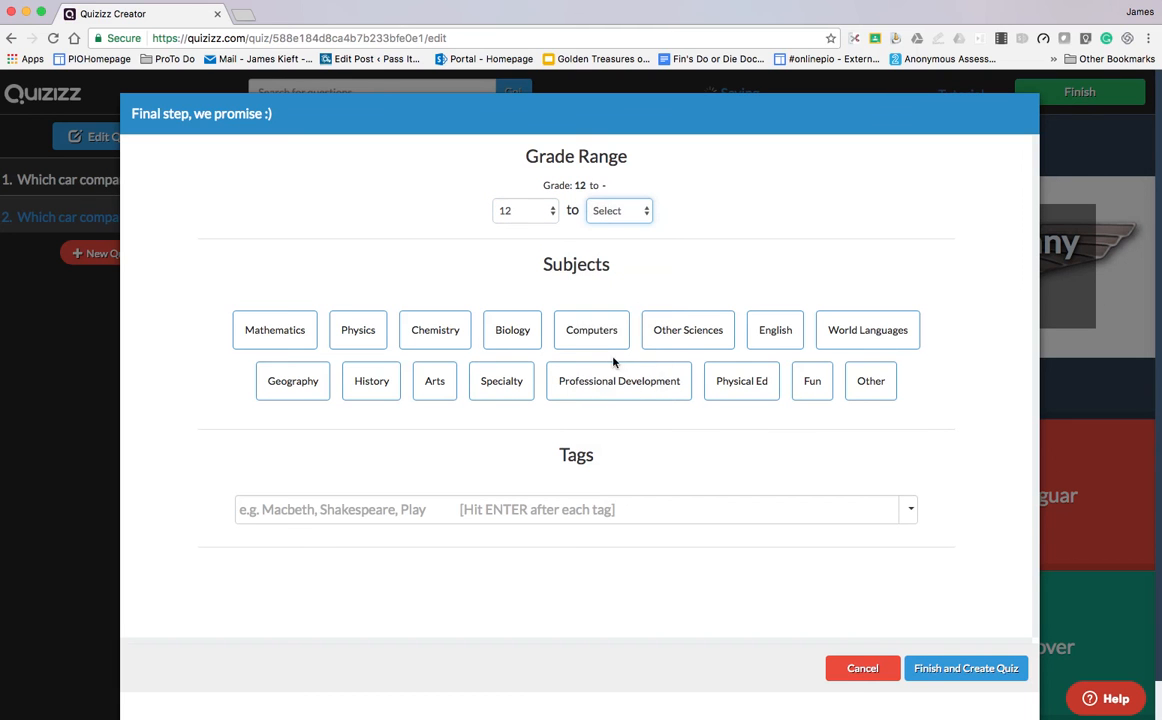
pyautogui.click(619, 210)
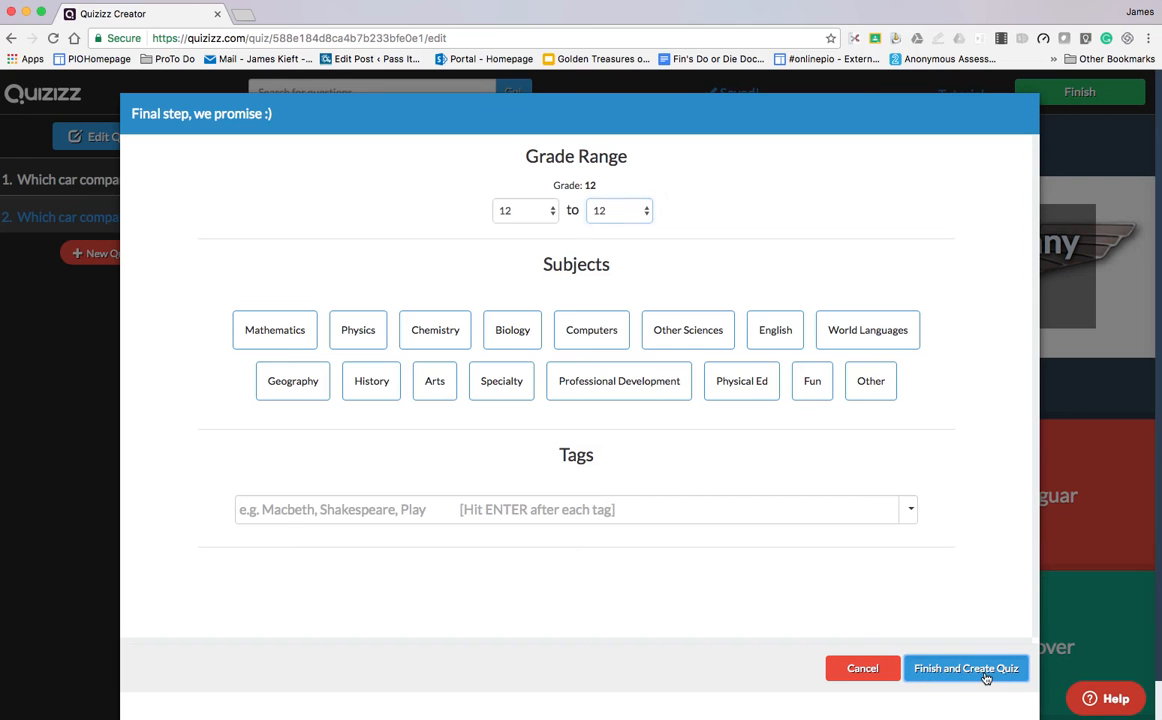
# - Choose subject Specialty and topic Instructional Technology, then create the quiz
pyautogui.click(965, 668)
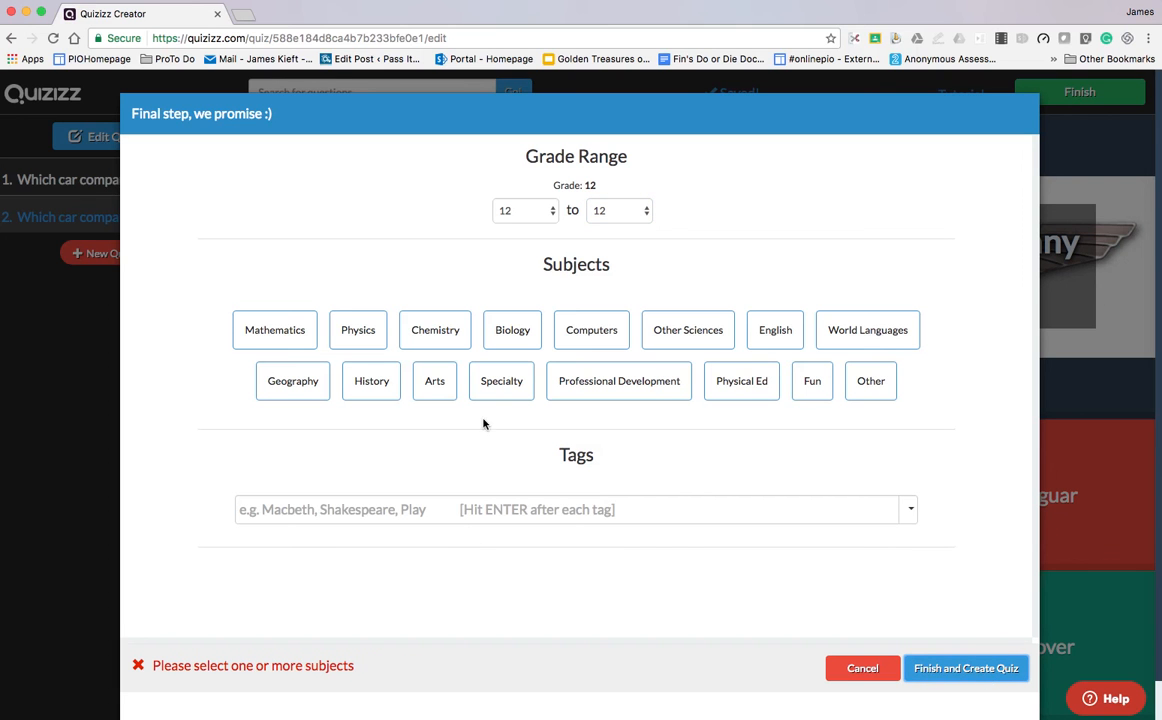
pyautogui.click(501, 380)
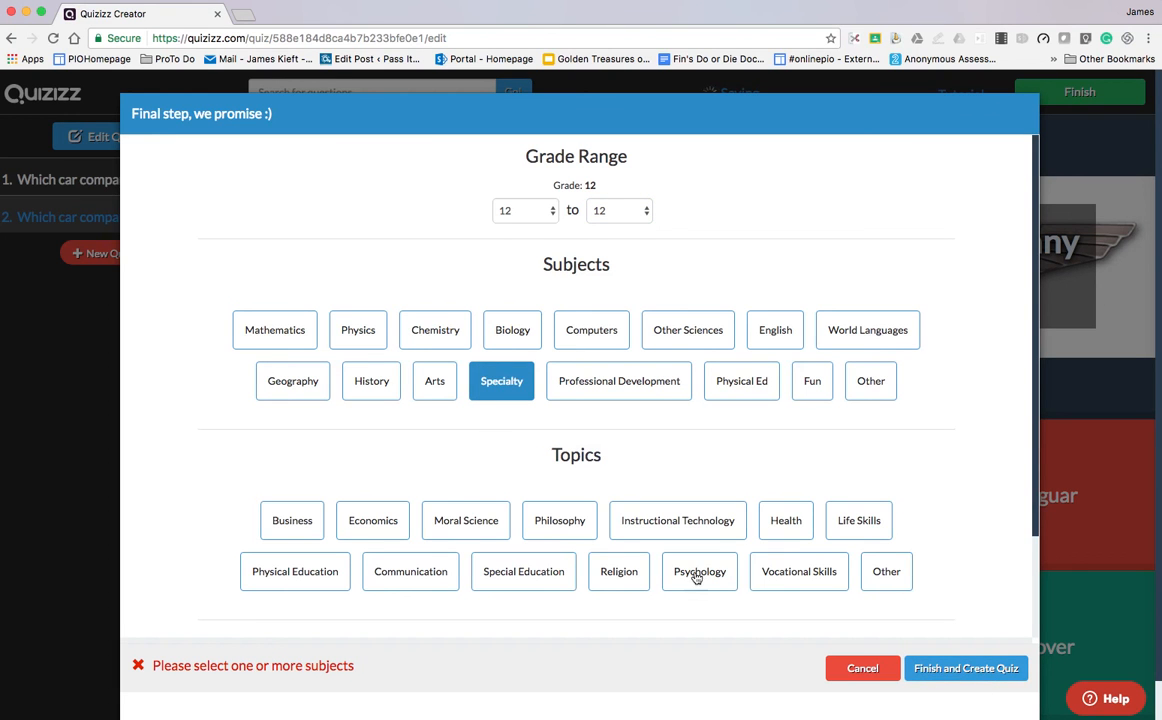
pyautogui.click(677, 520)
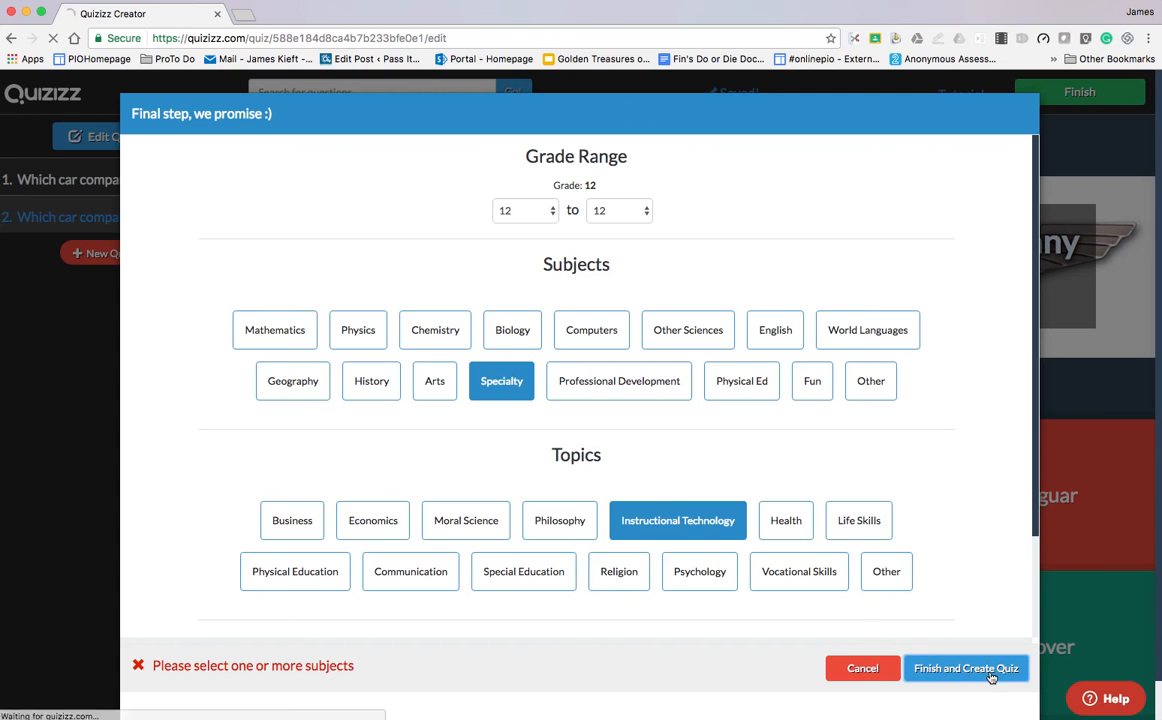
pyautogui.click(964, 668)
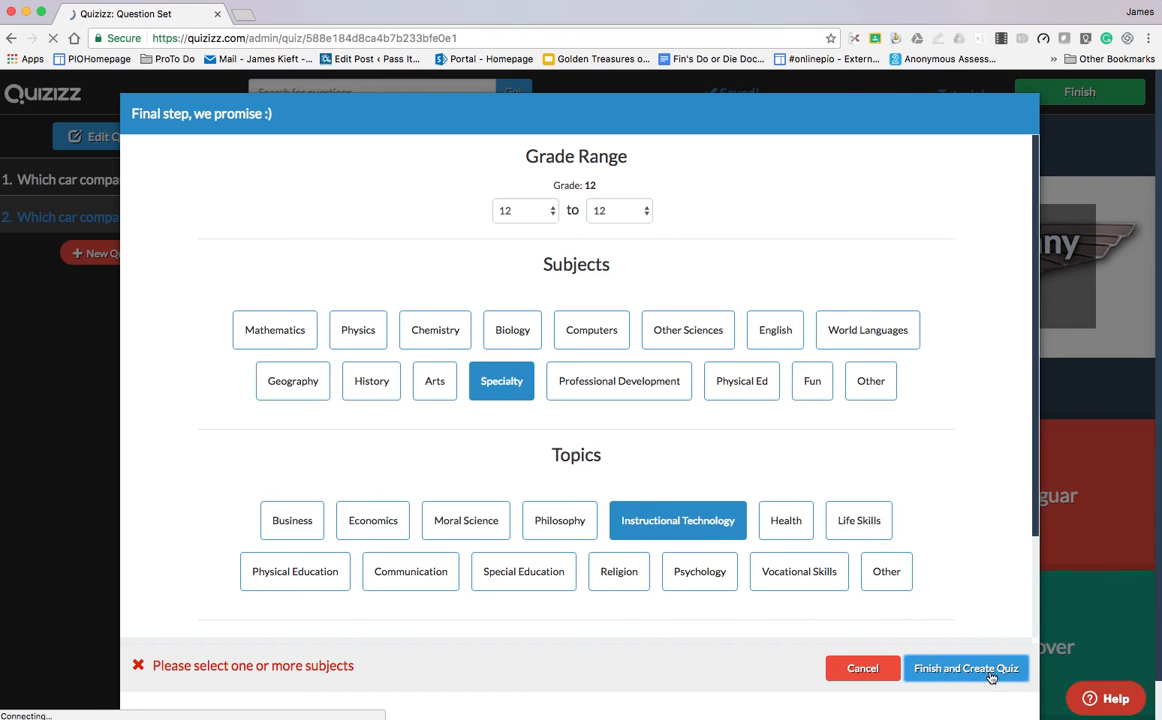
pyautogui.click(965, 668)
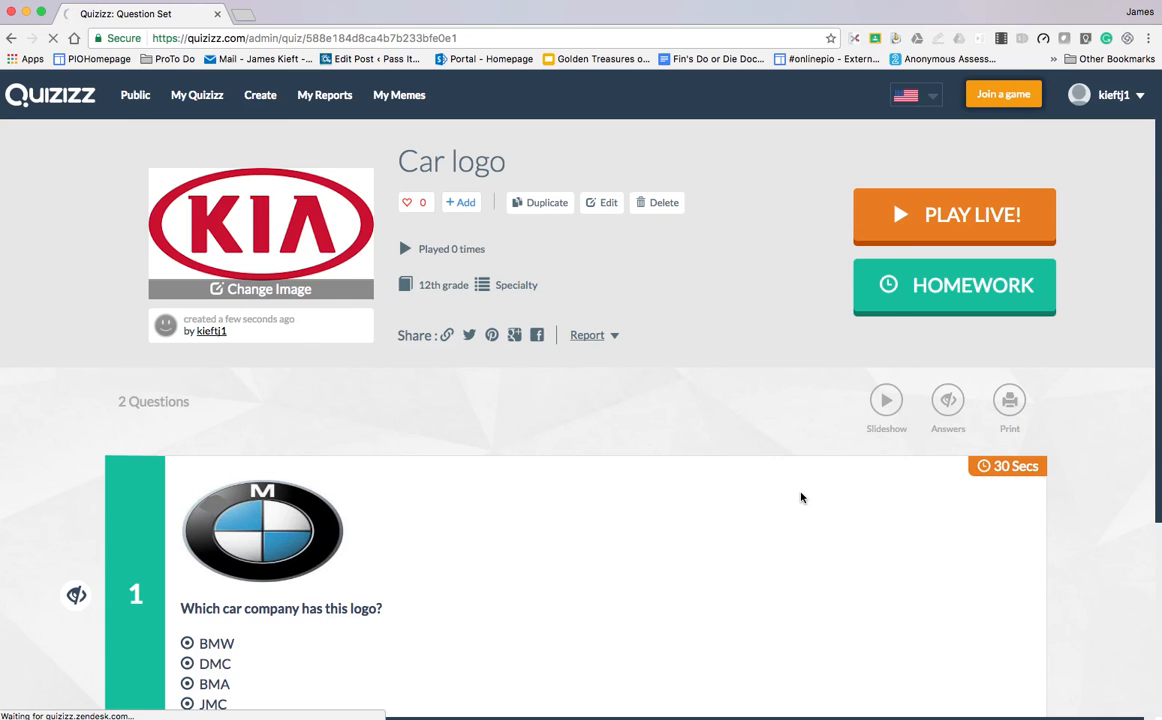
pyautogui.moveTo(907, 323)
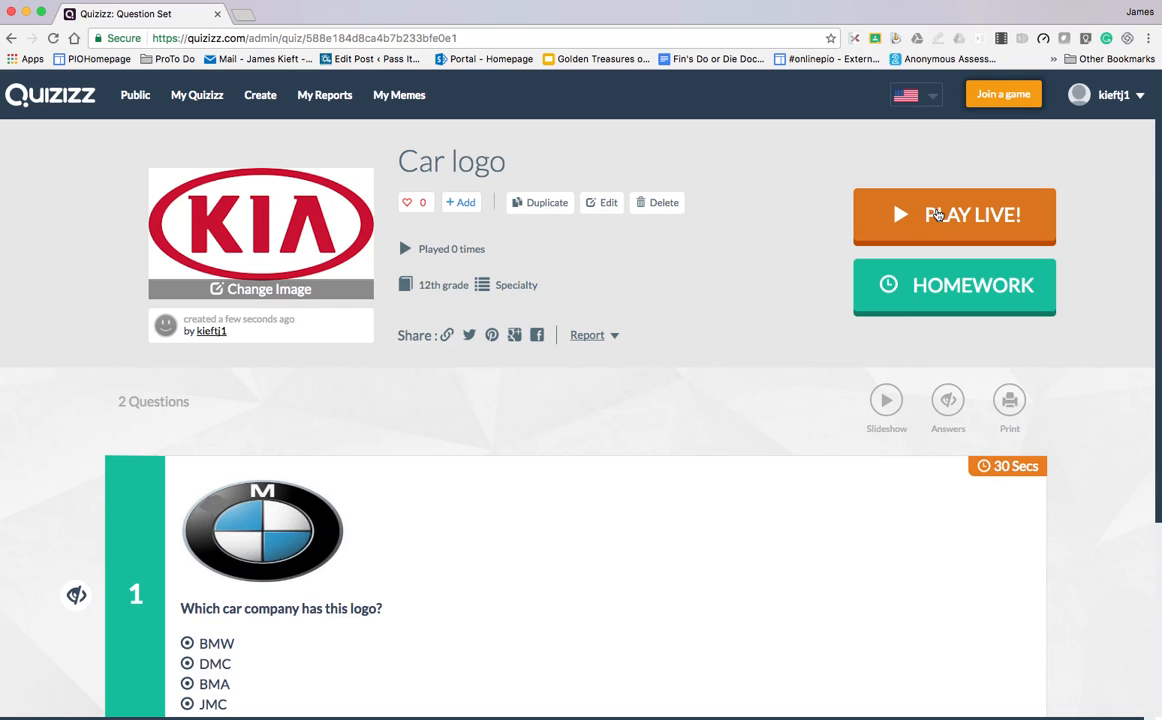
# - Choose Homework on the published Car logo quiz's overview page
pyautogui.click(954, 289)
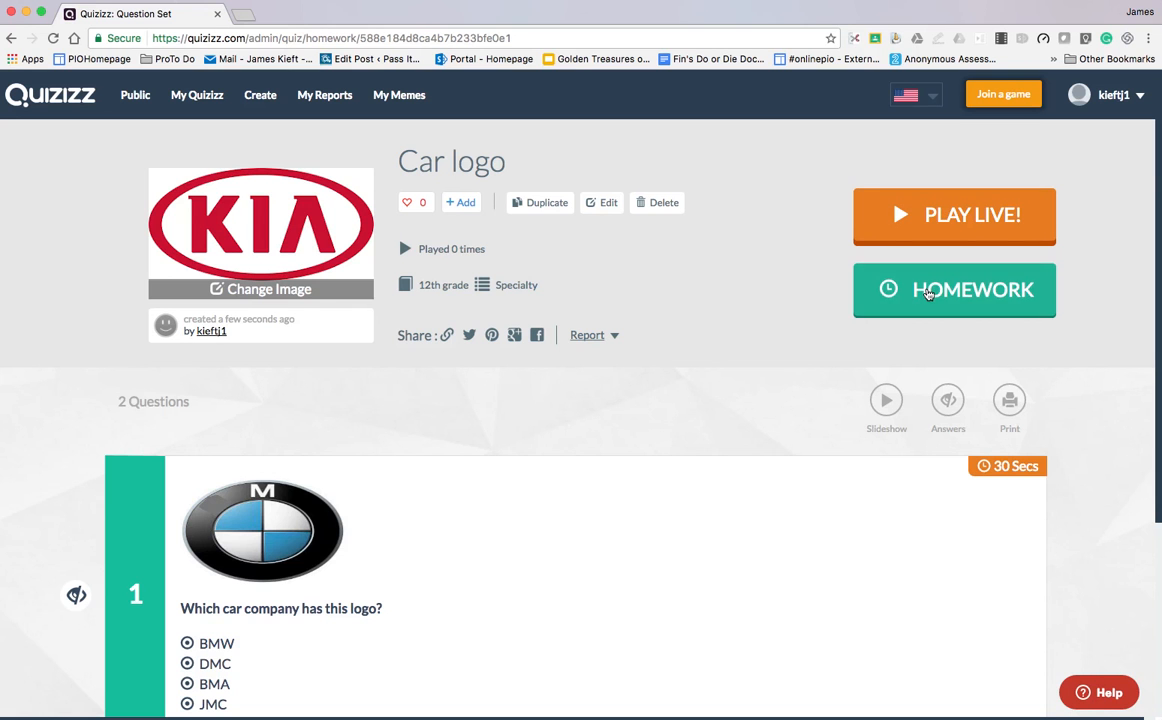
# - Open the Car logo homework settings showing the Jan 30, 4:45 PM due time
pyautogui.click(953, 290)
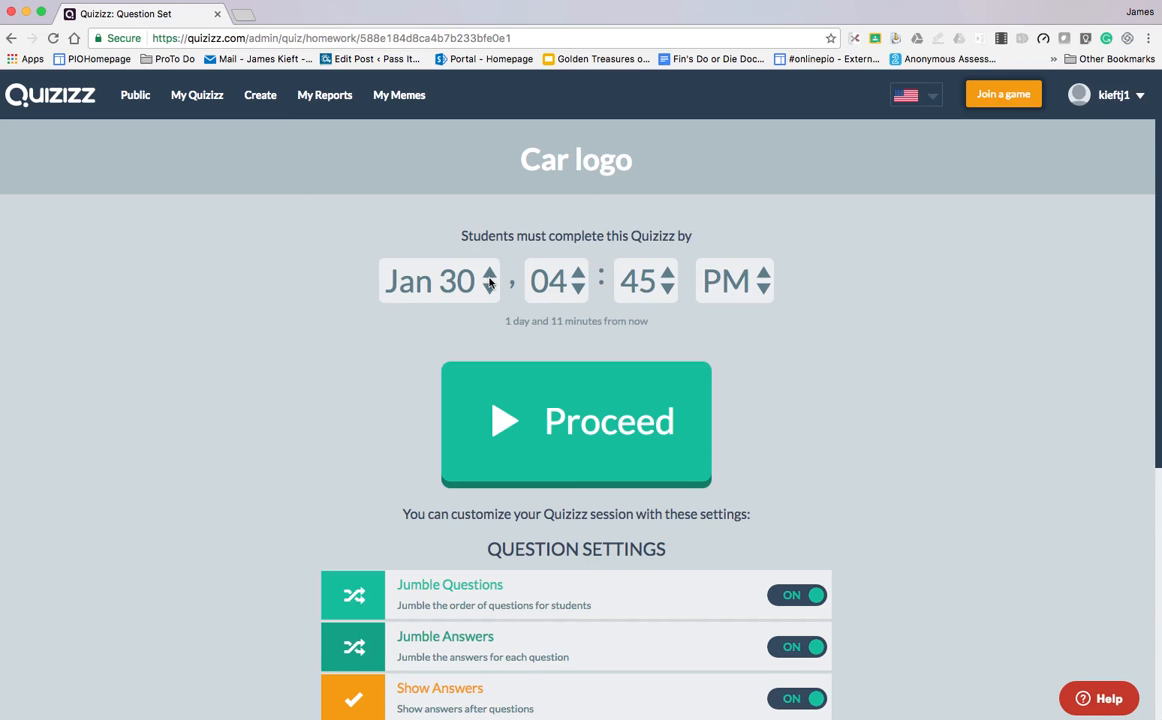
pyautogui.moveTo(571, 440)
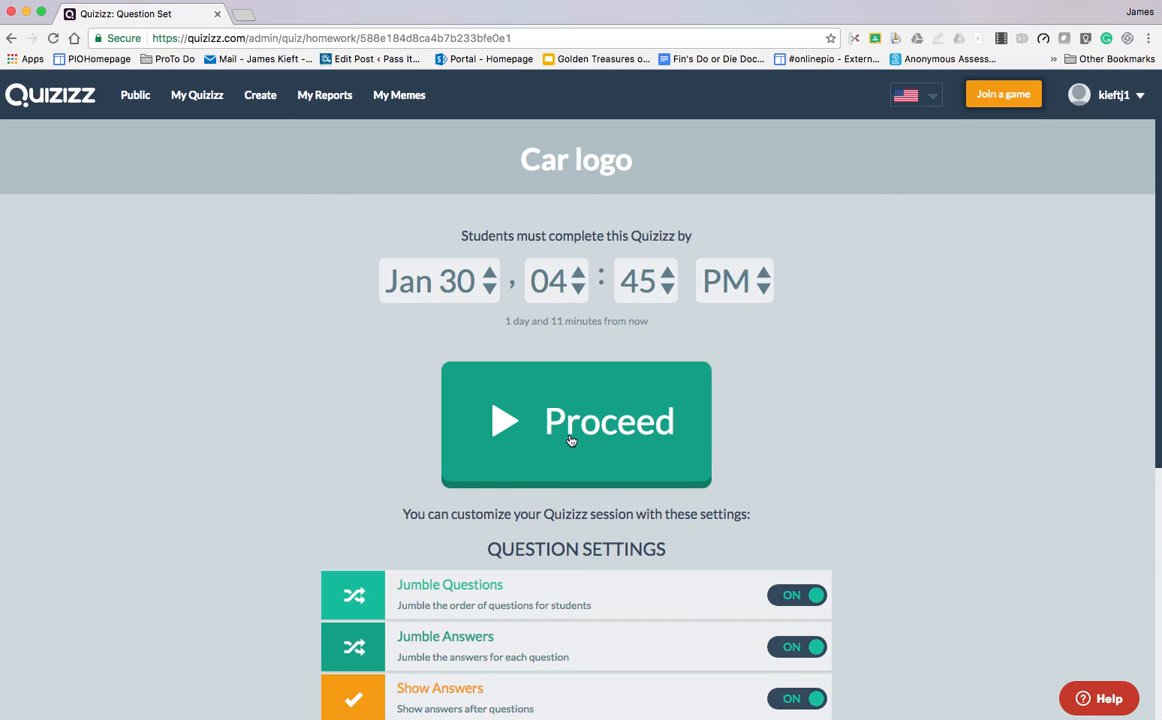